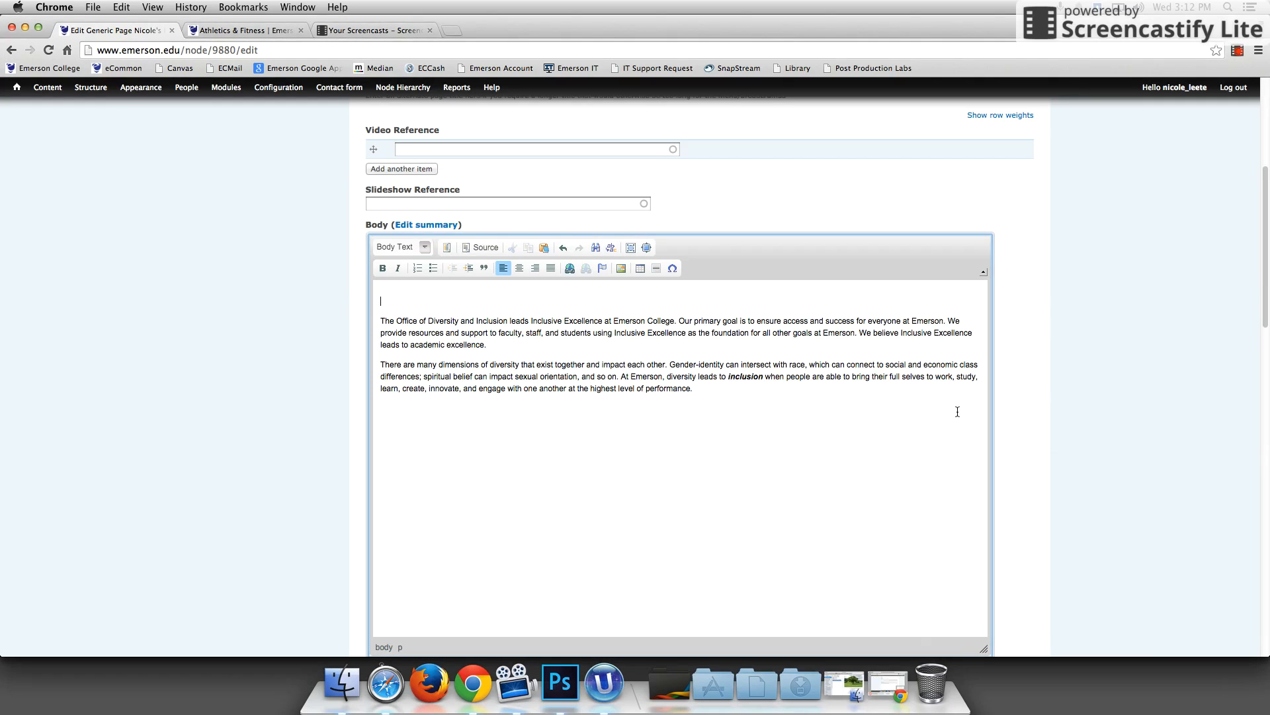
{"action": "mouse_move", "coordinate": [971, 414]}
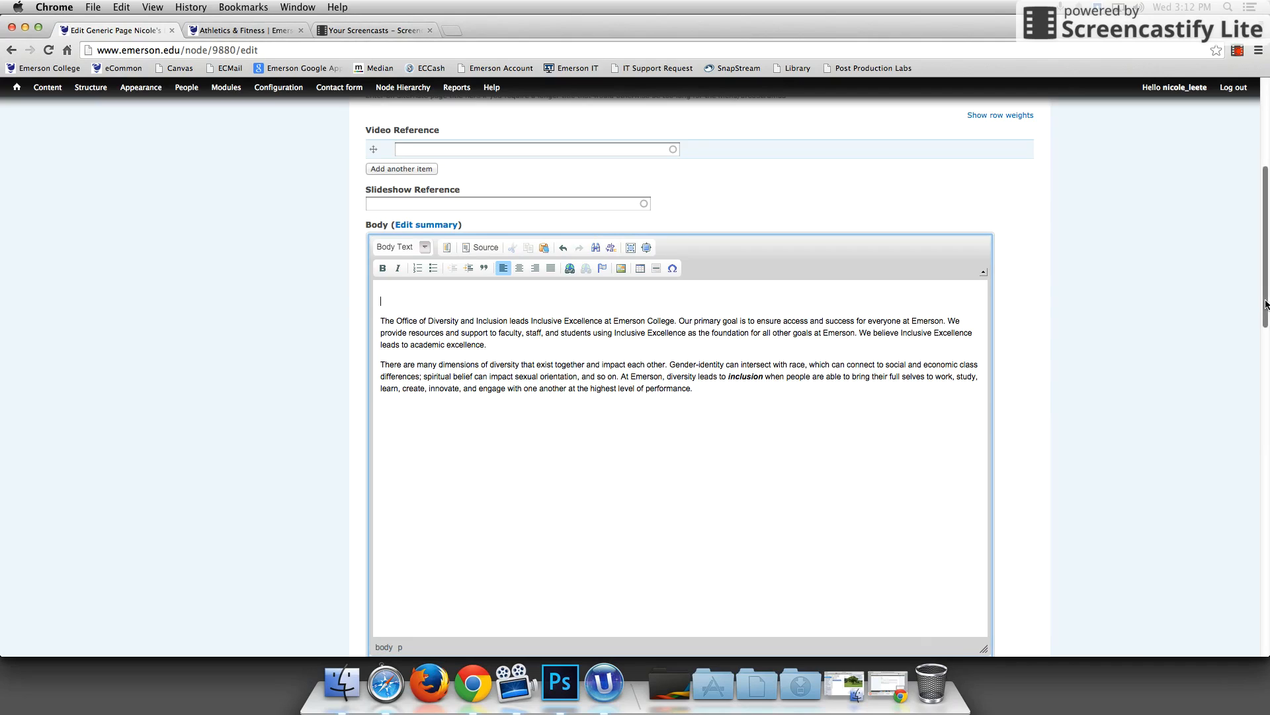
{"action": "mouse_move", "coordinate": [417, 315]}
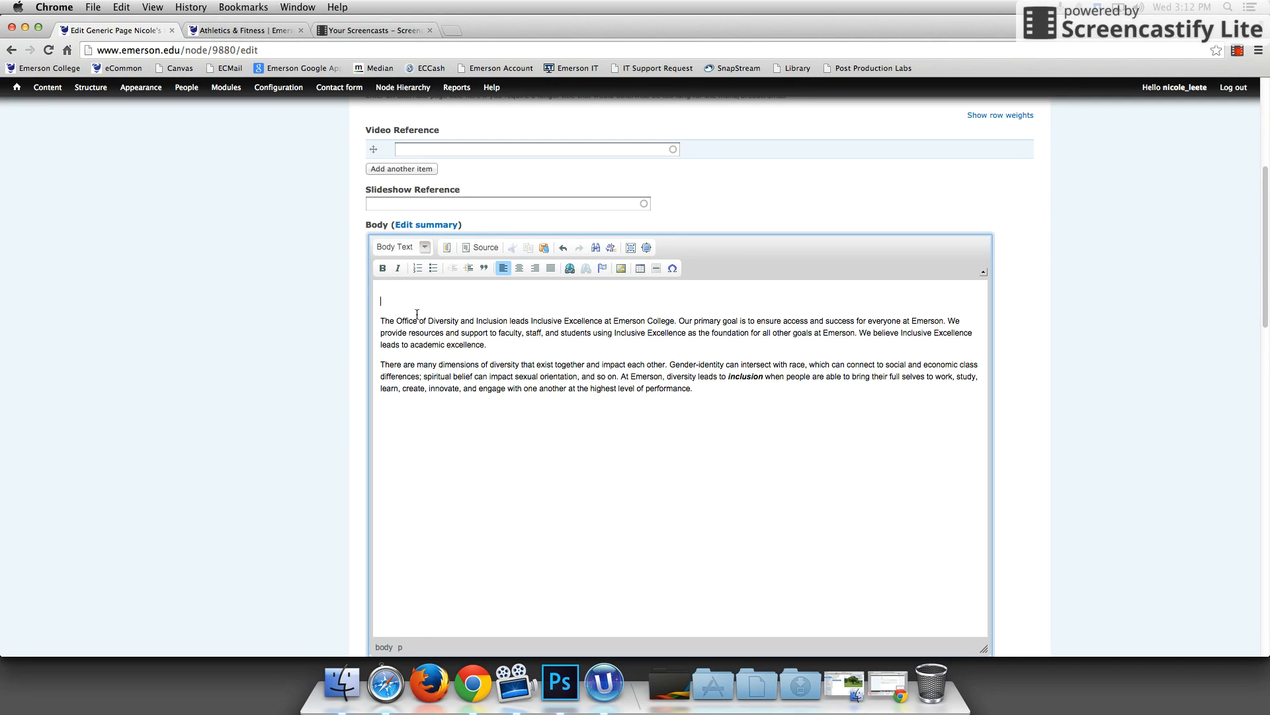
{"action": "mouse_move", "coordinate": [415, 315]}
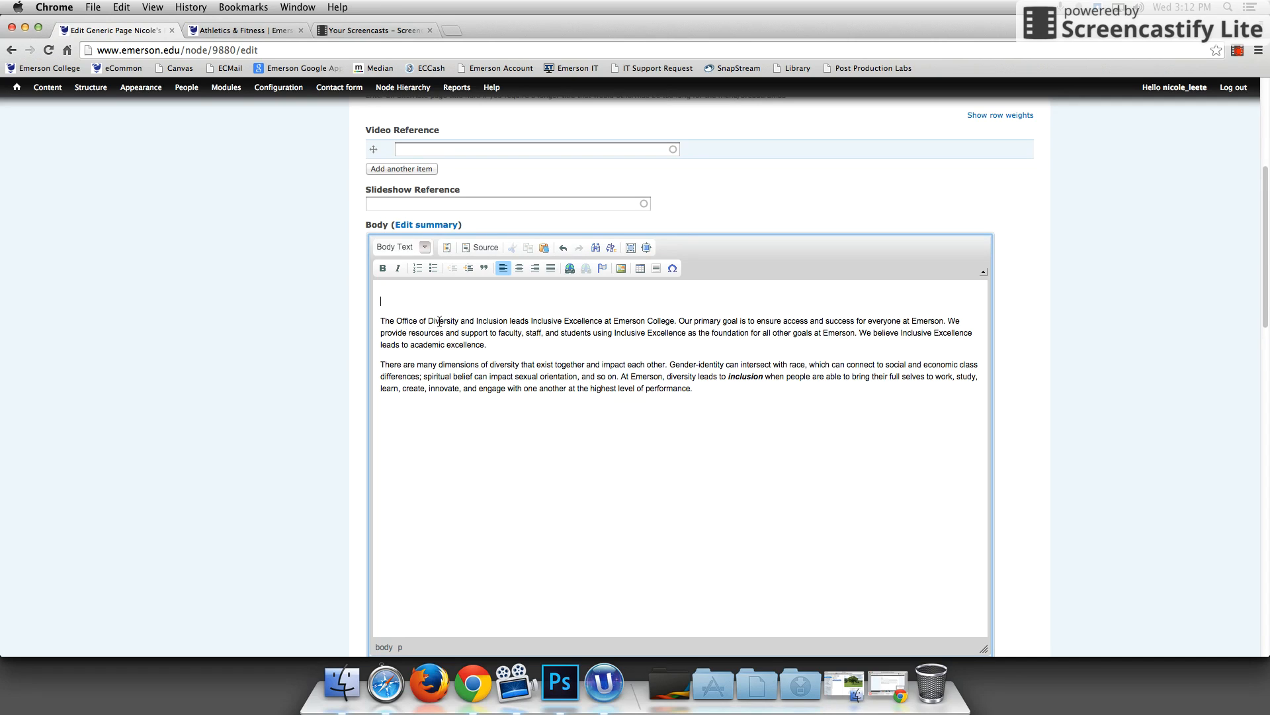
{"action": "mouse_move", "coordinate": [396, 302]}
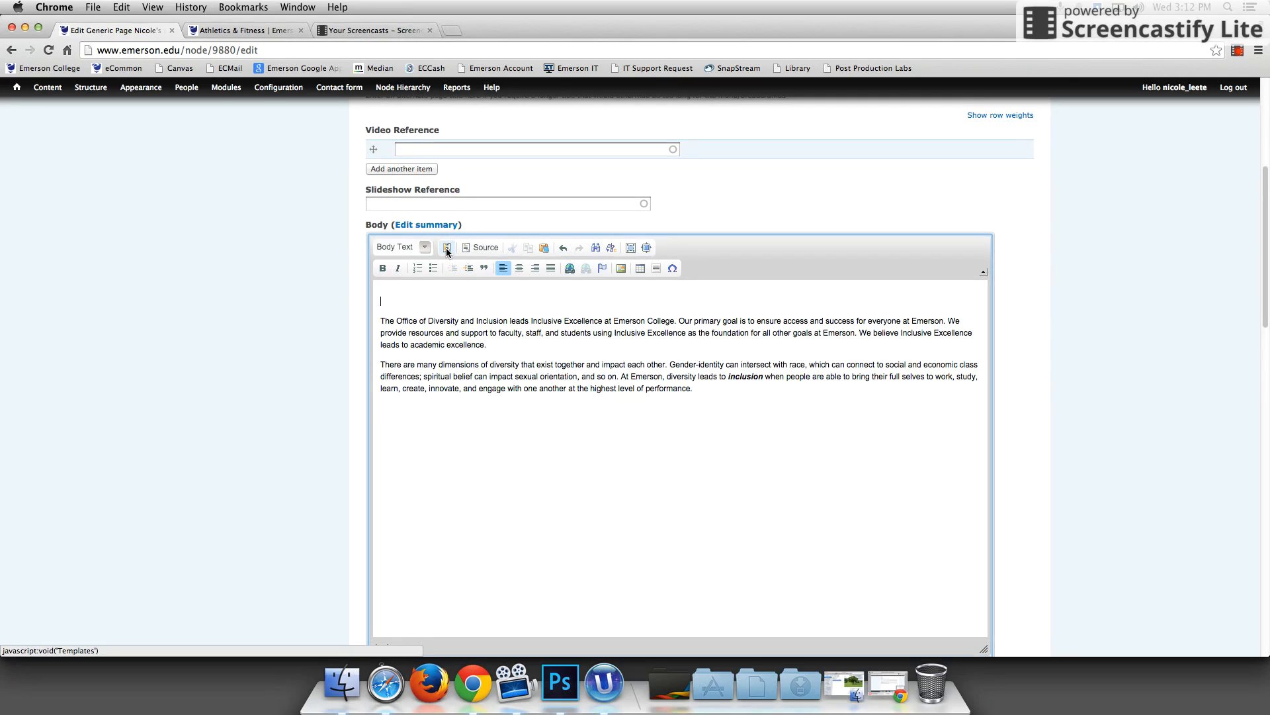
{"action": "mouse_move", "coordinate": [446, 269]}
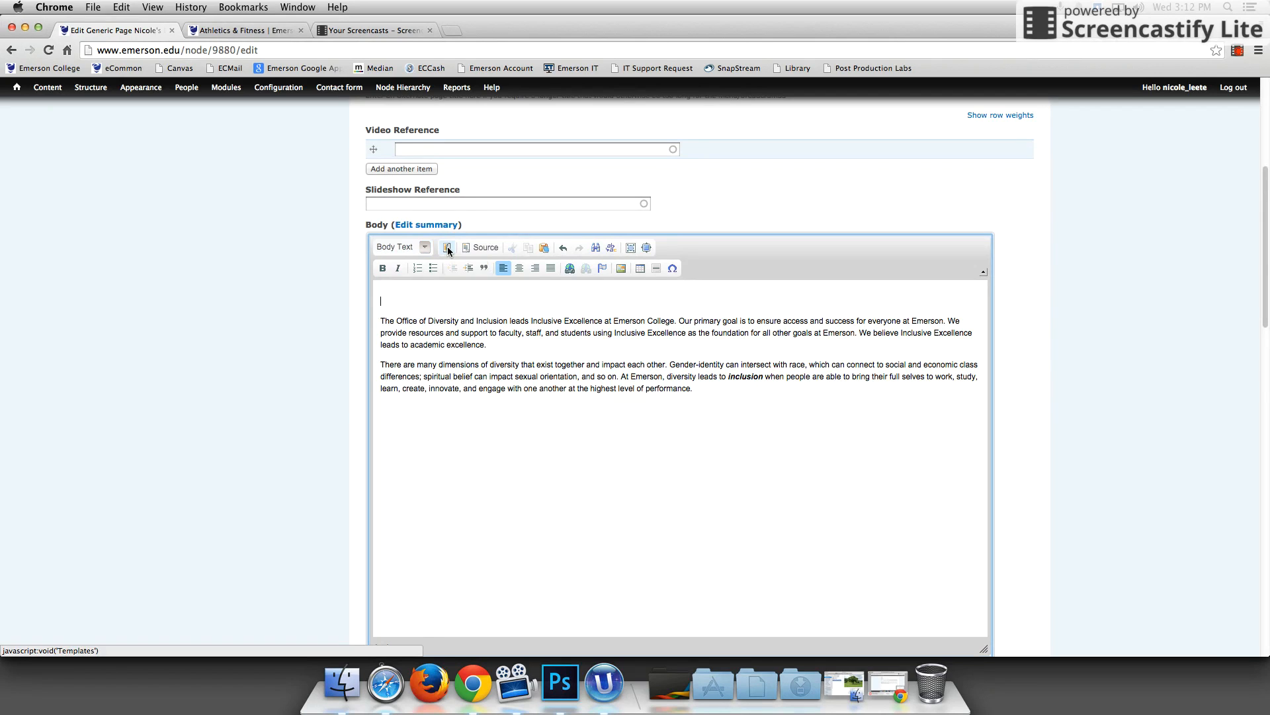
- Show the Content Templates list scrolled to the Photo with Caption layouts
{"action": "left_click", "coordinate": [446, 247]}
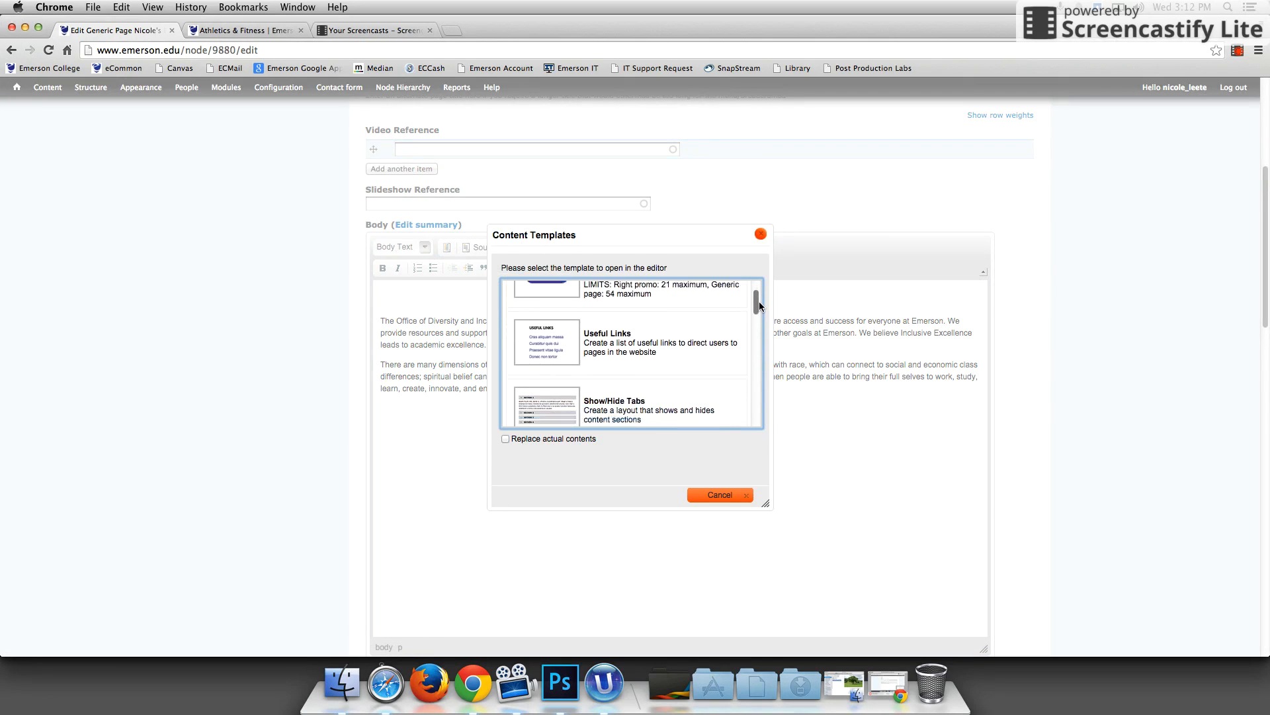
{"action": "scroll", "scroll_direction": "down", "scroll_amount": 3}
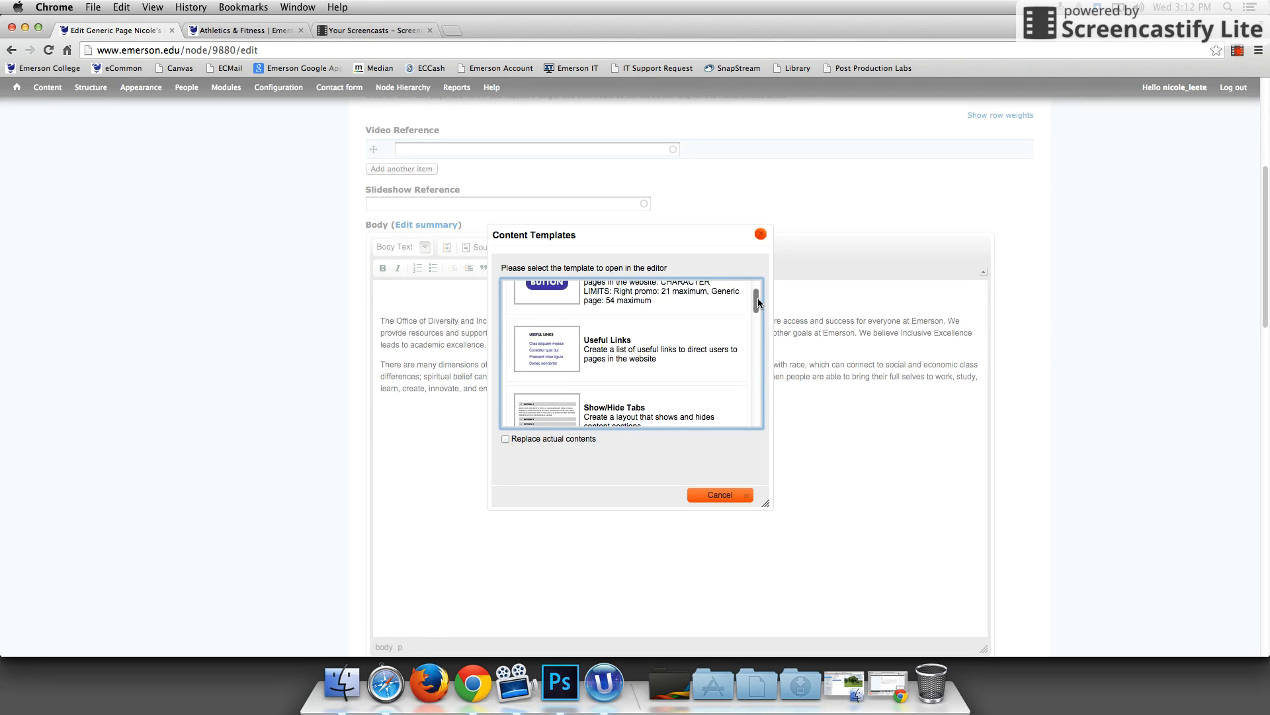
{"action": "scroll", "scroll_direction": "down", "scroll_amount": 3}
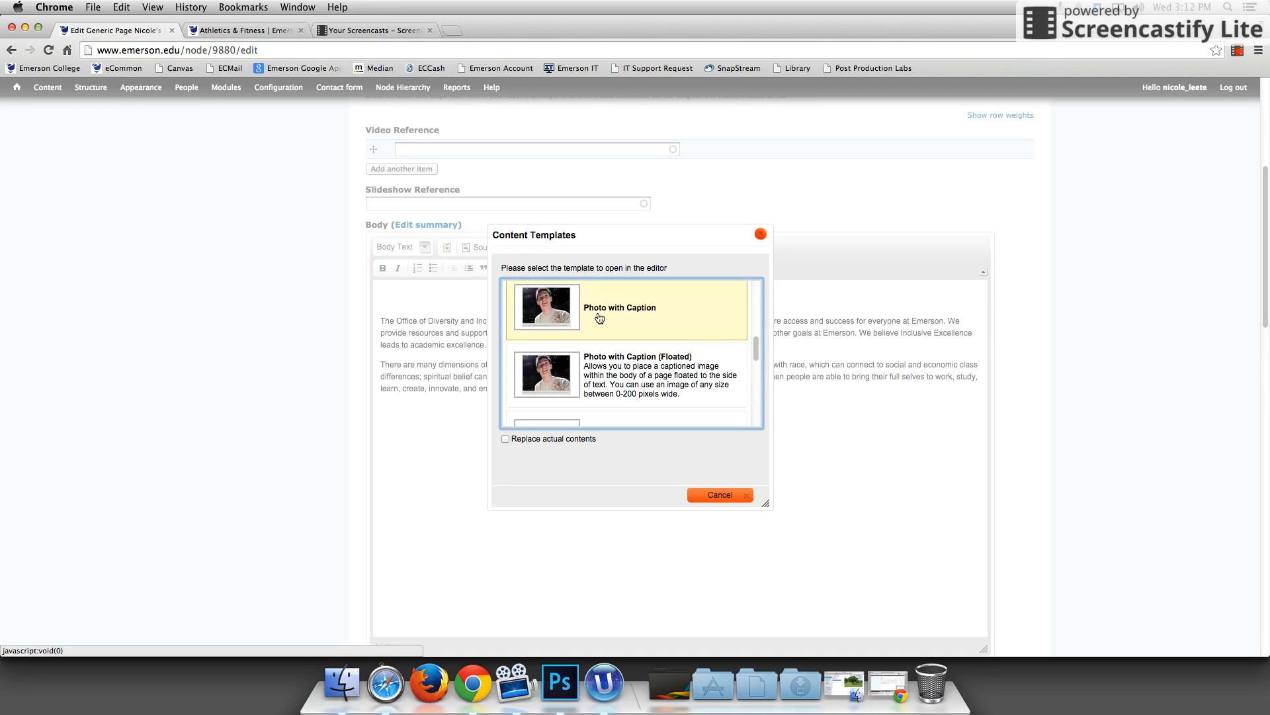
{"action": "mouse_move", "coordinate": [628, 319]}
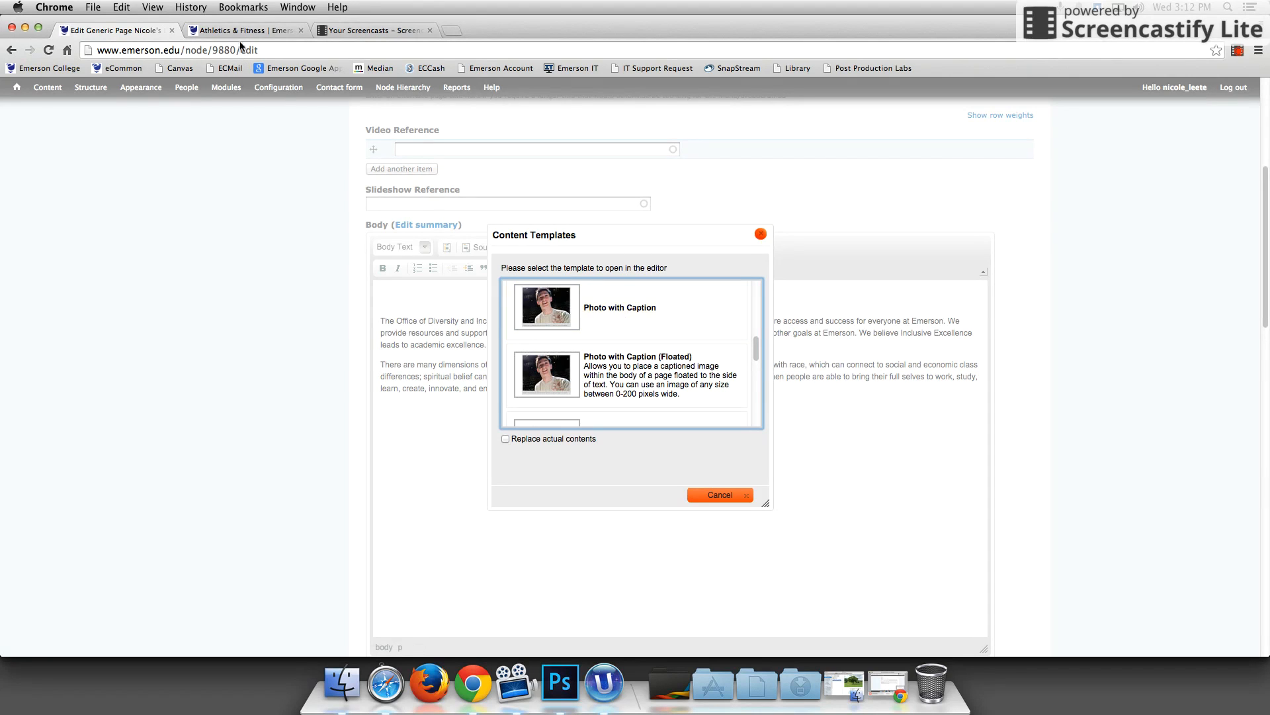
- Switch to the Athletics & Fitness tab showing the captioned women's soccer photo
{"action": "left_click", "coordinate": [243, 31]}
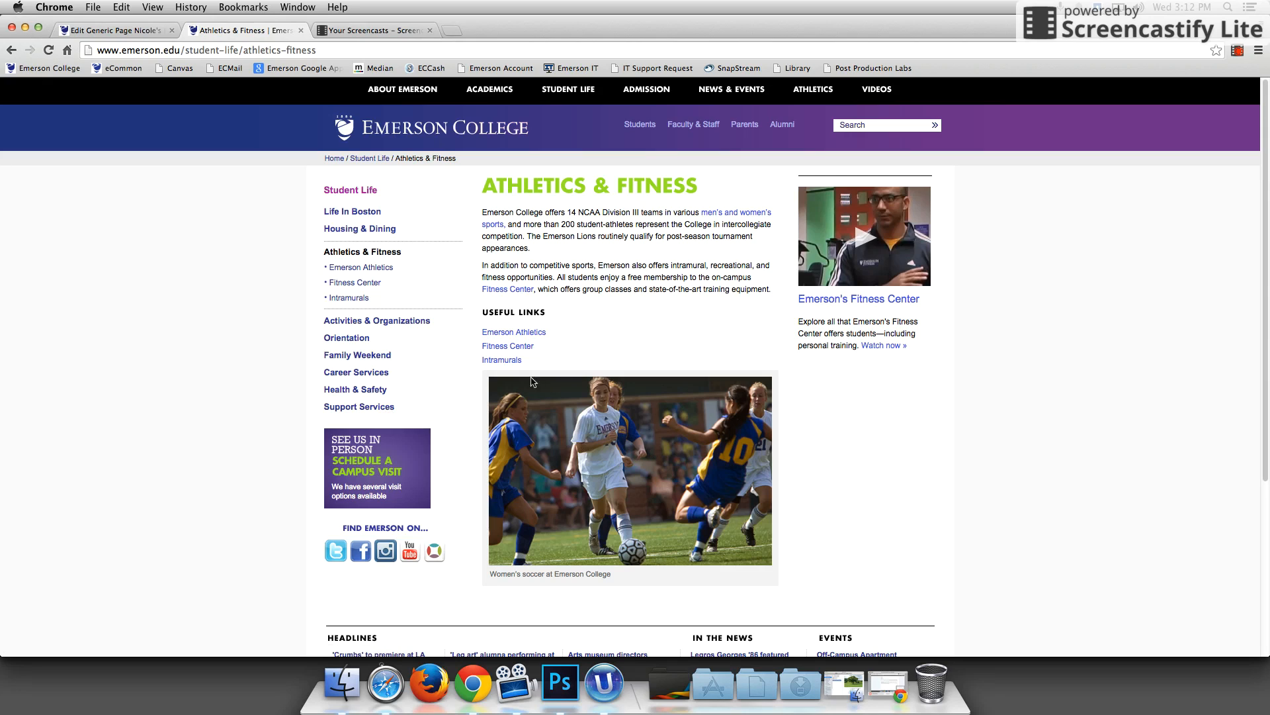
{"action": "mouse_move", "coordinate": [641, 576]}
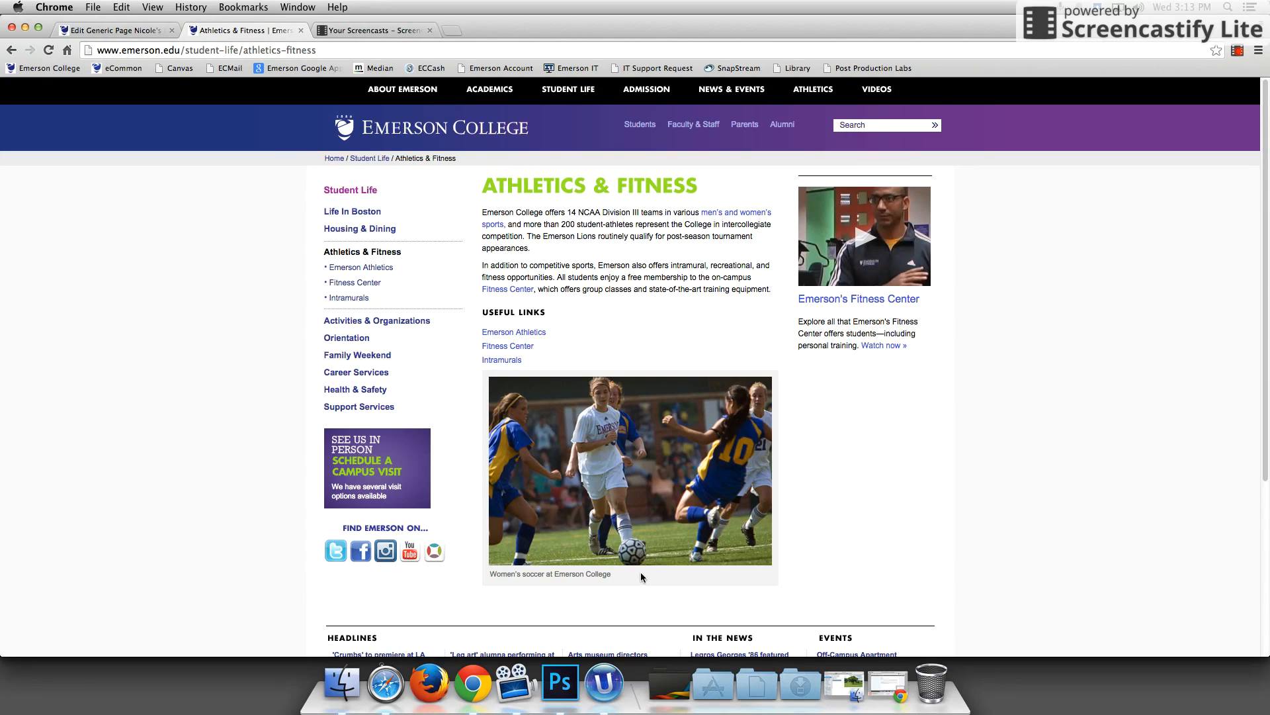
{"action": "mouse_move", "coordinate": [627, 583]}
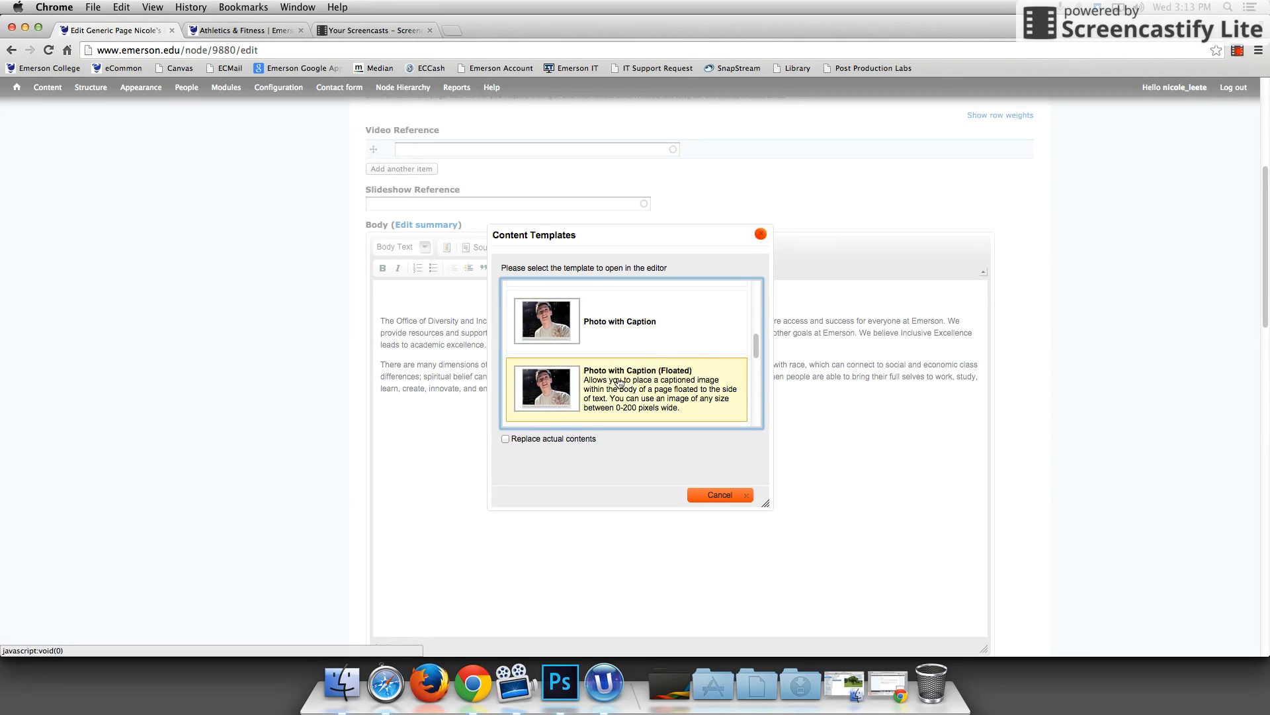
{"action": "mouse_move", "coordinate": [677, 400]}
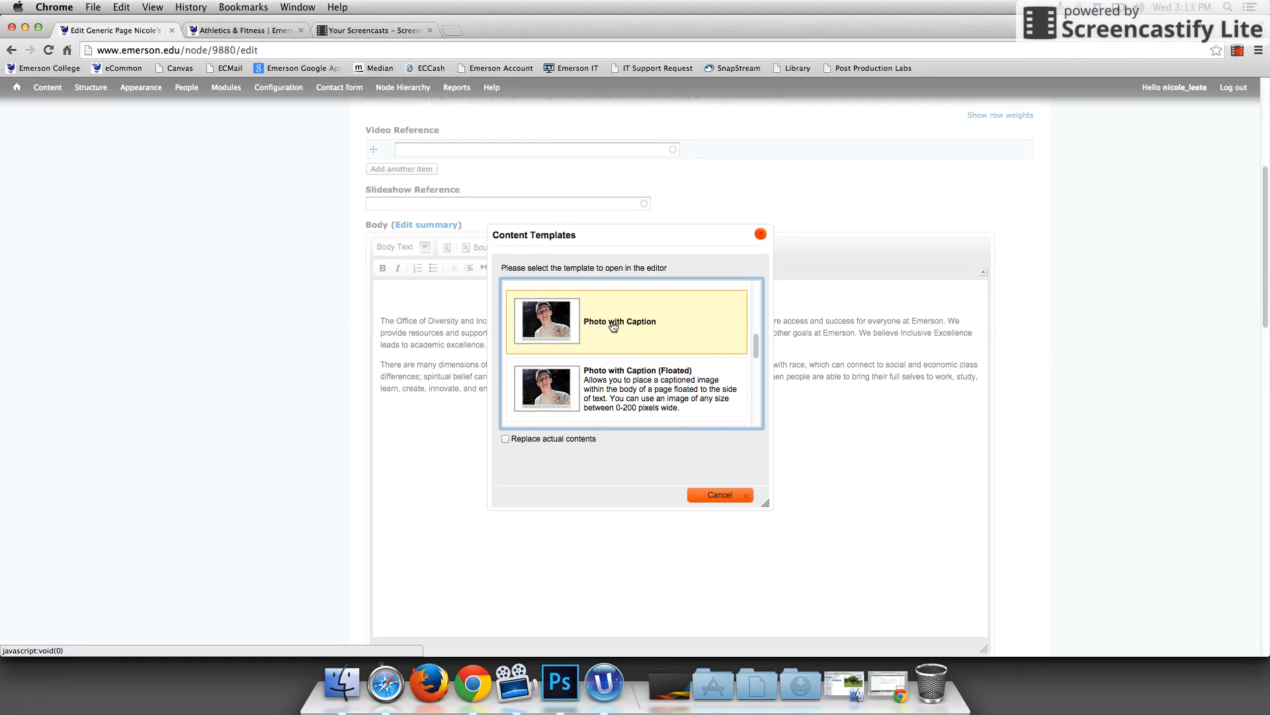
- Insert the Photo with Caption template with its 450px placeholder above the body text
{"action": "left_click", "coordinate": [620, 320]}
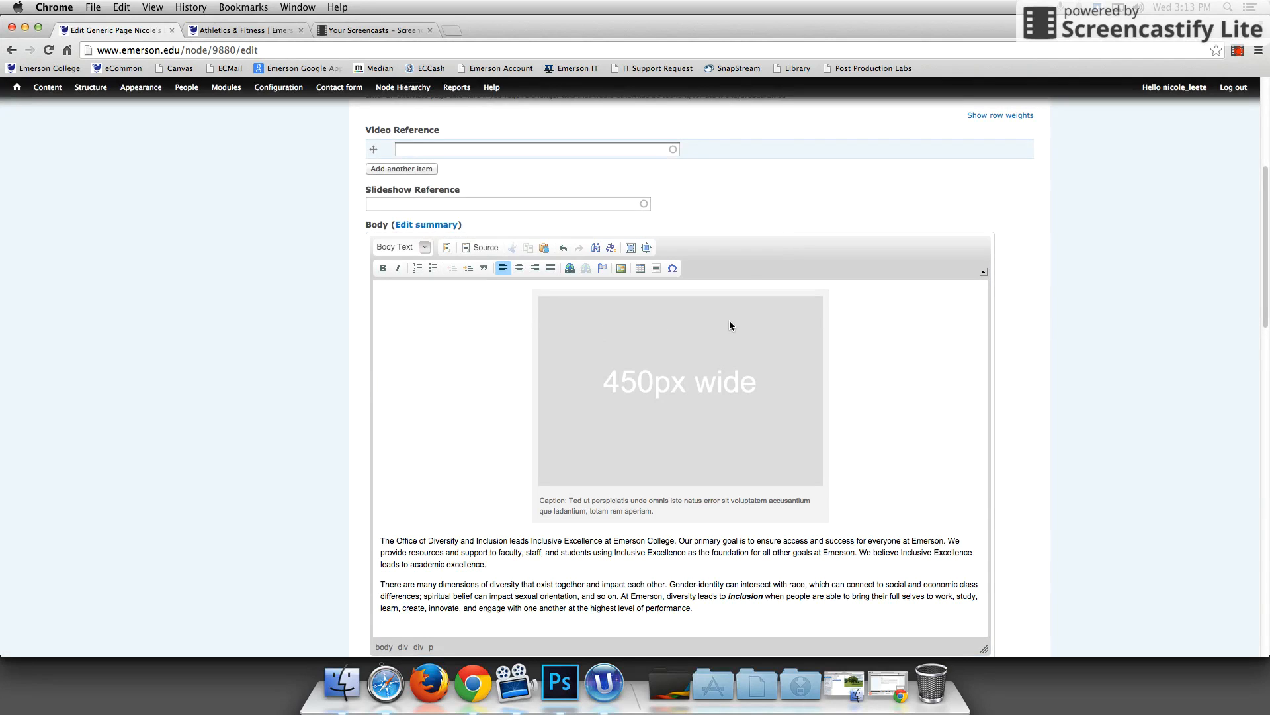
{"action": "mouse_move", "coordinate": [757, 329]}
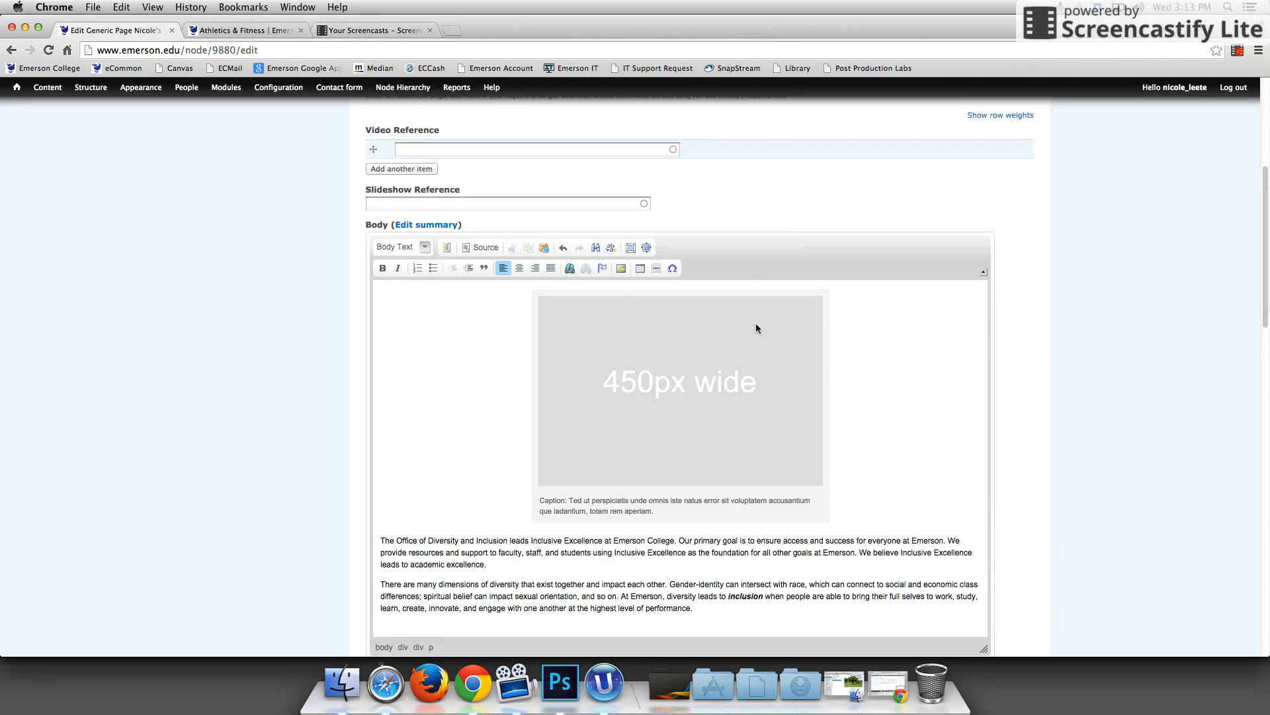
{"action": "mouse_move", "coordinate": [637, 389]}
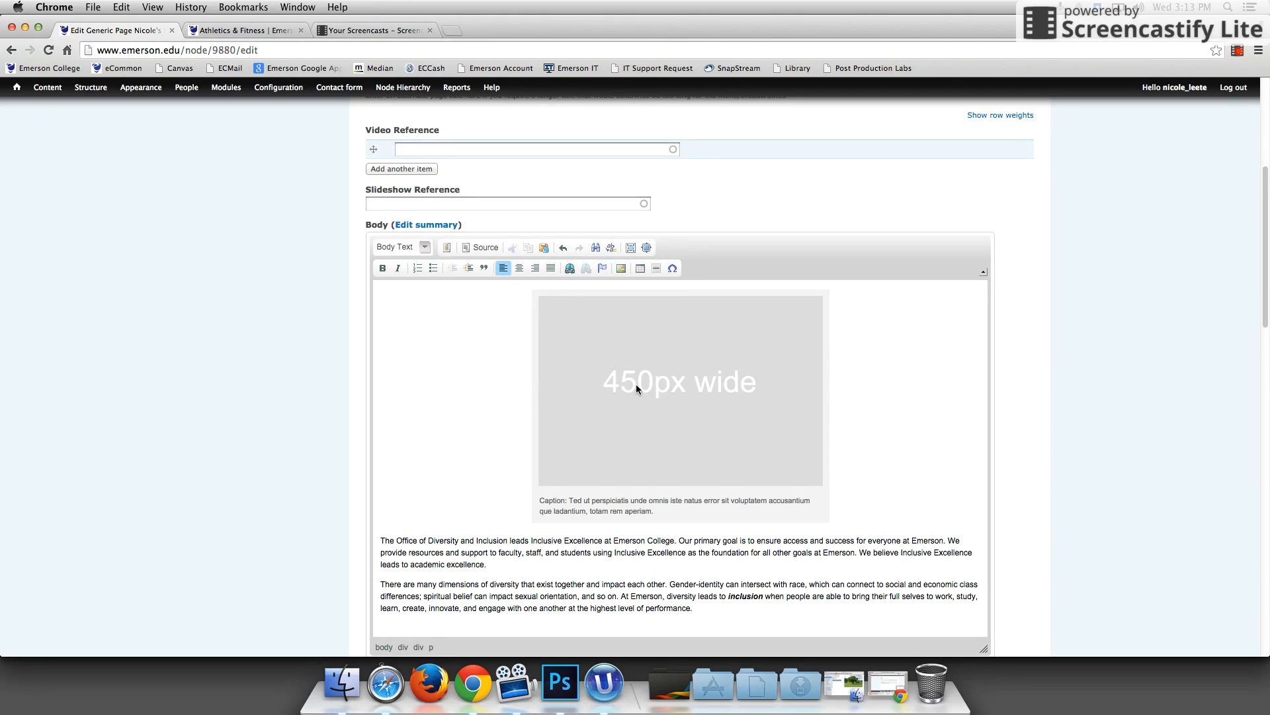
{"action": "mouse_move", "coordinate": [675, 379]}
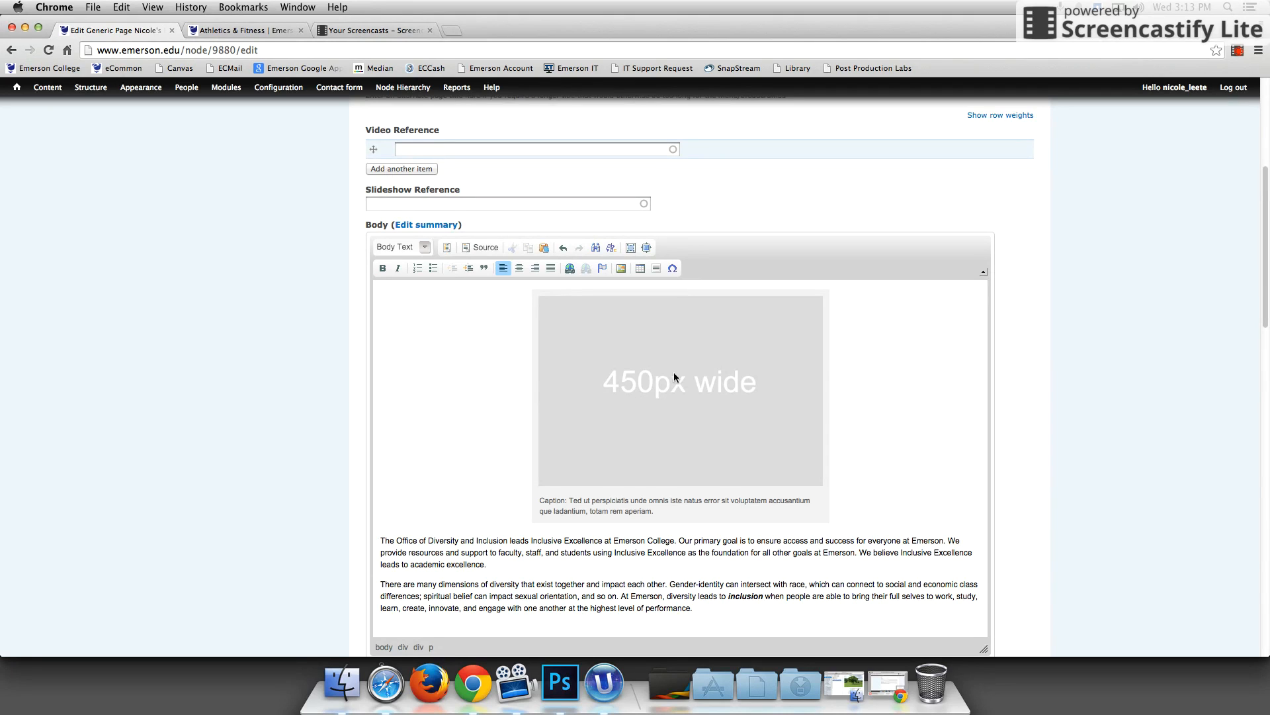
{"action": "mouse_move", "coordinate": [648, 414]}
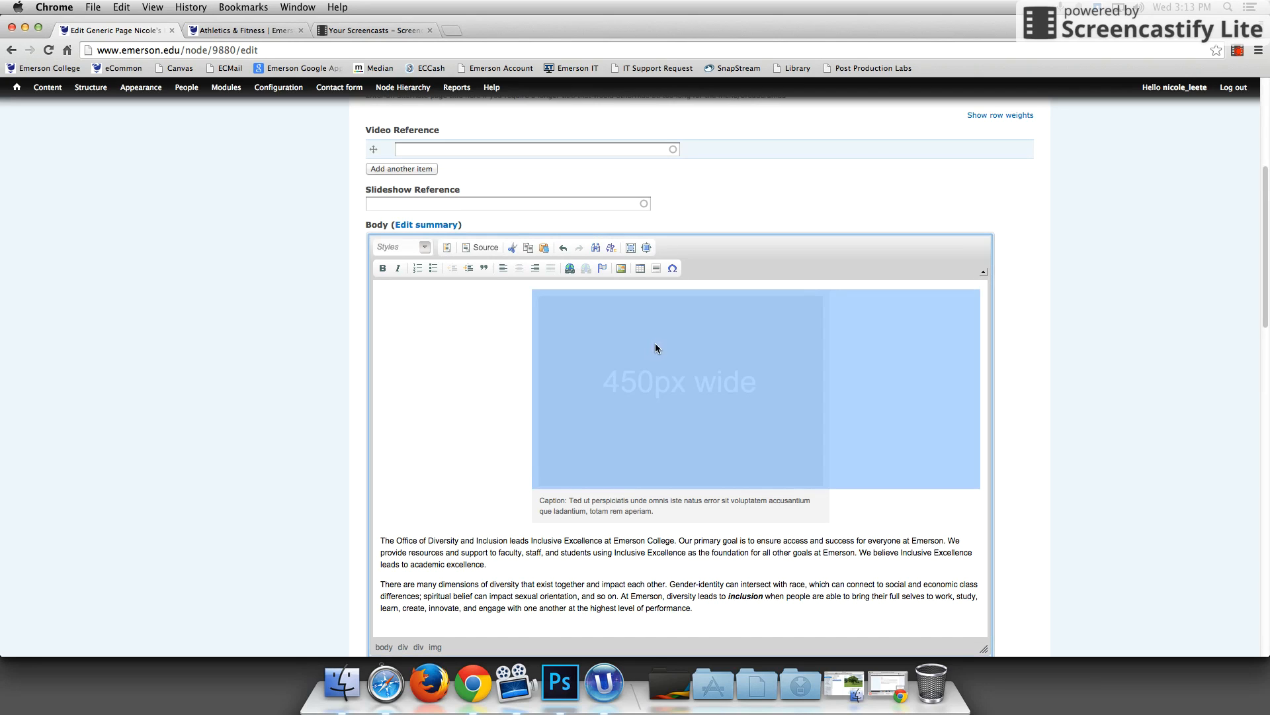
{"action": "mouse_move", "coordinate": [662, 309]}
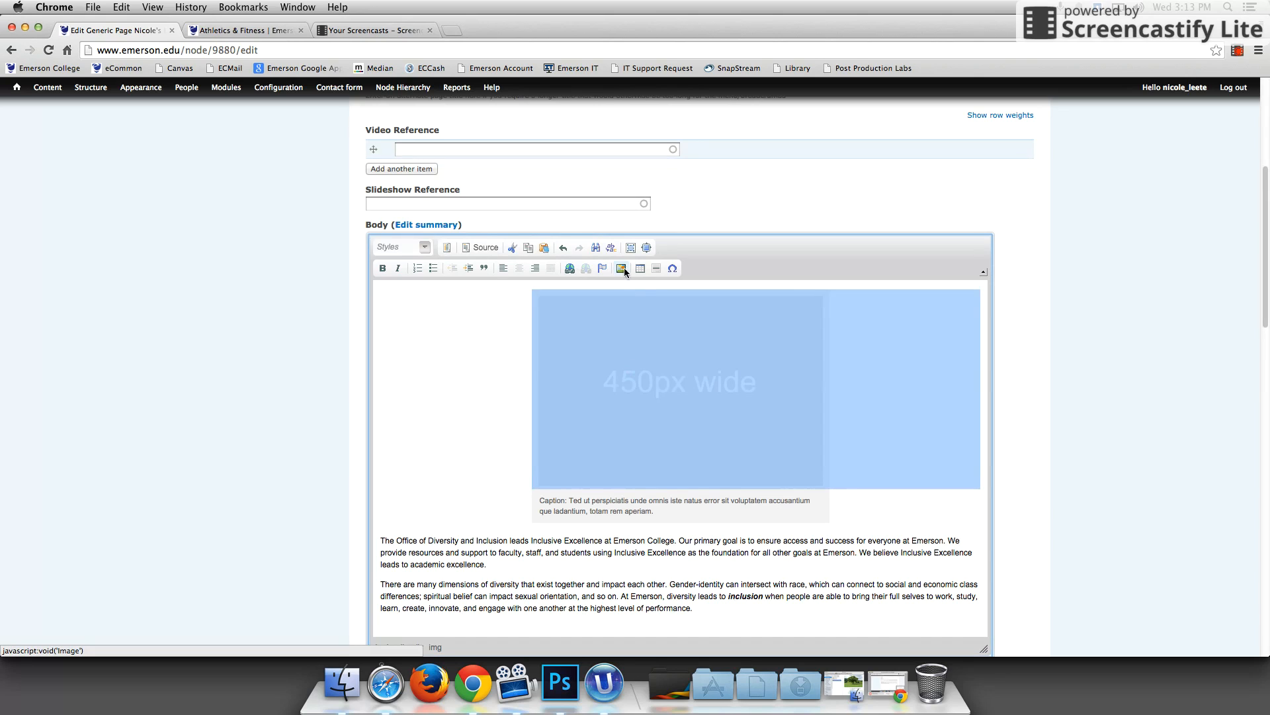
{"action": "mouse_move", "coordinate": [622, 269]}
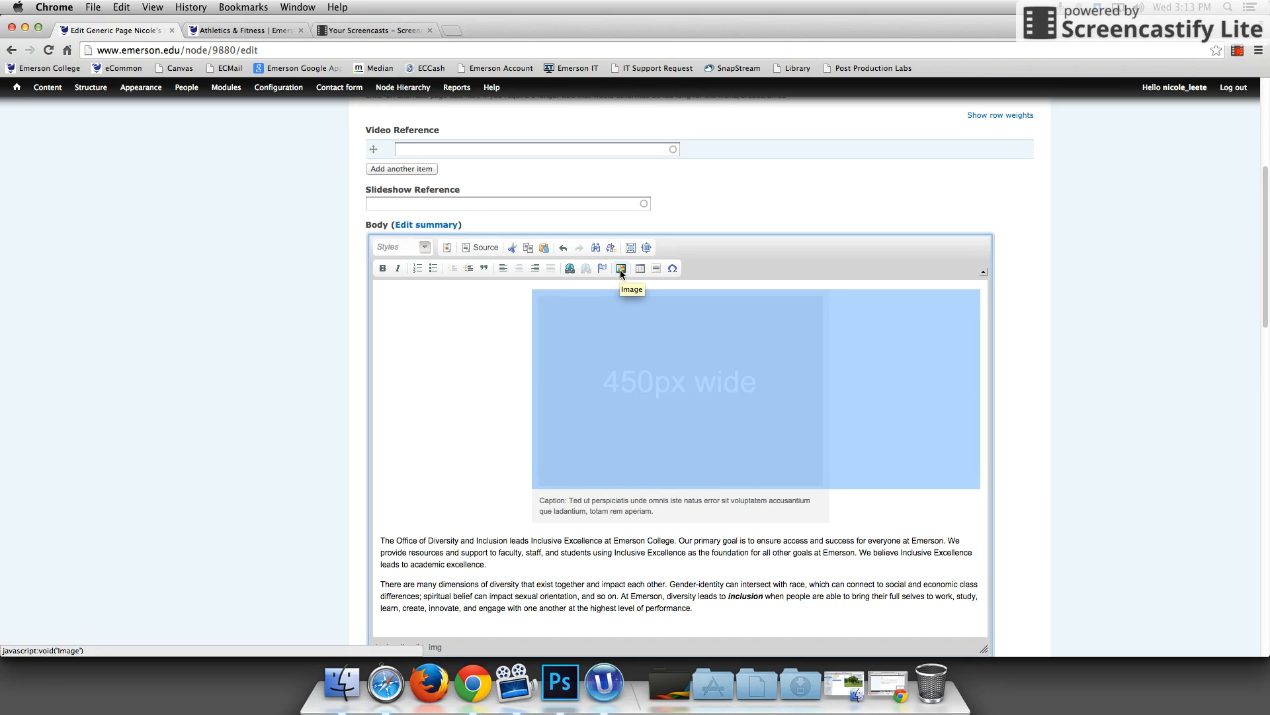
- Bring up Image Properties for the placeholder 450px template graphic
{"action": "left_click", "coordinate": [621, 267]}
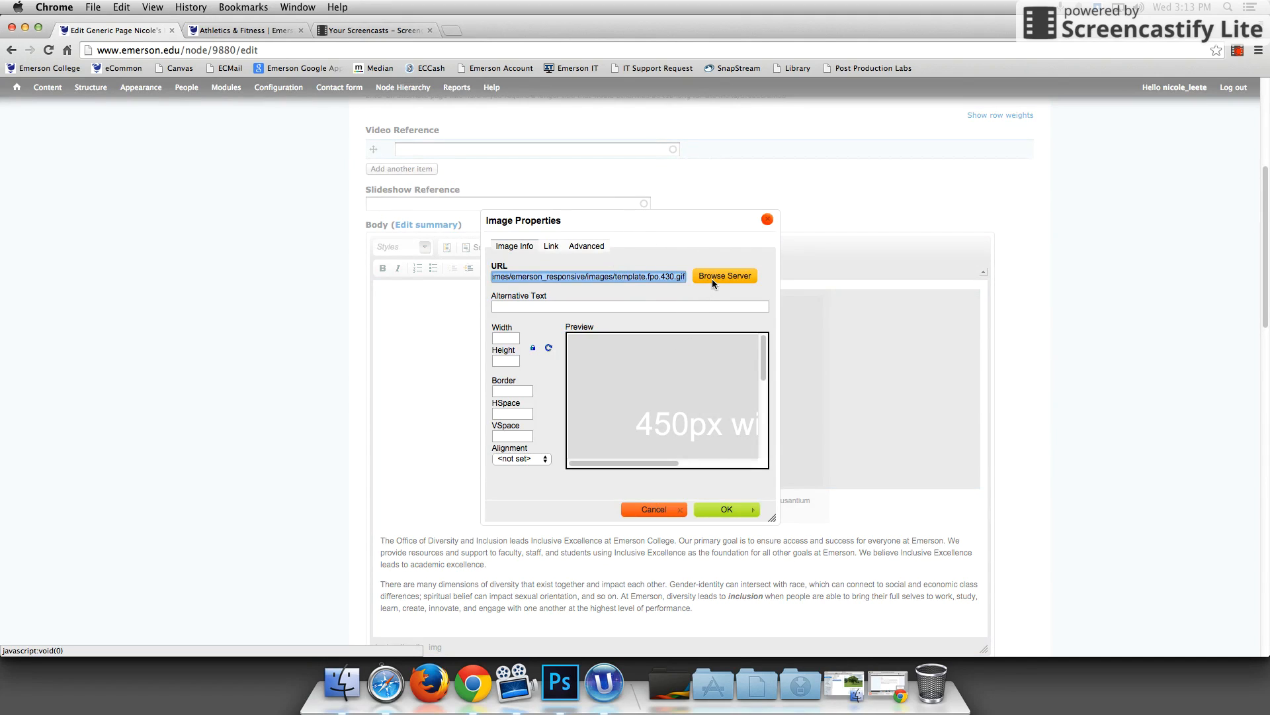
{"action": "mouse_move", "coordinate": [724, 276]}
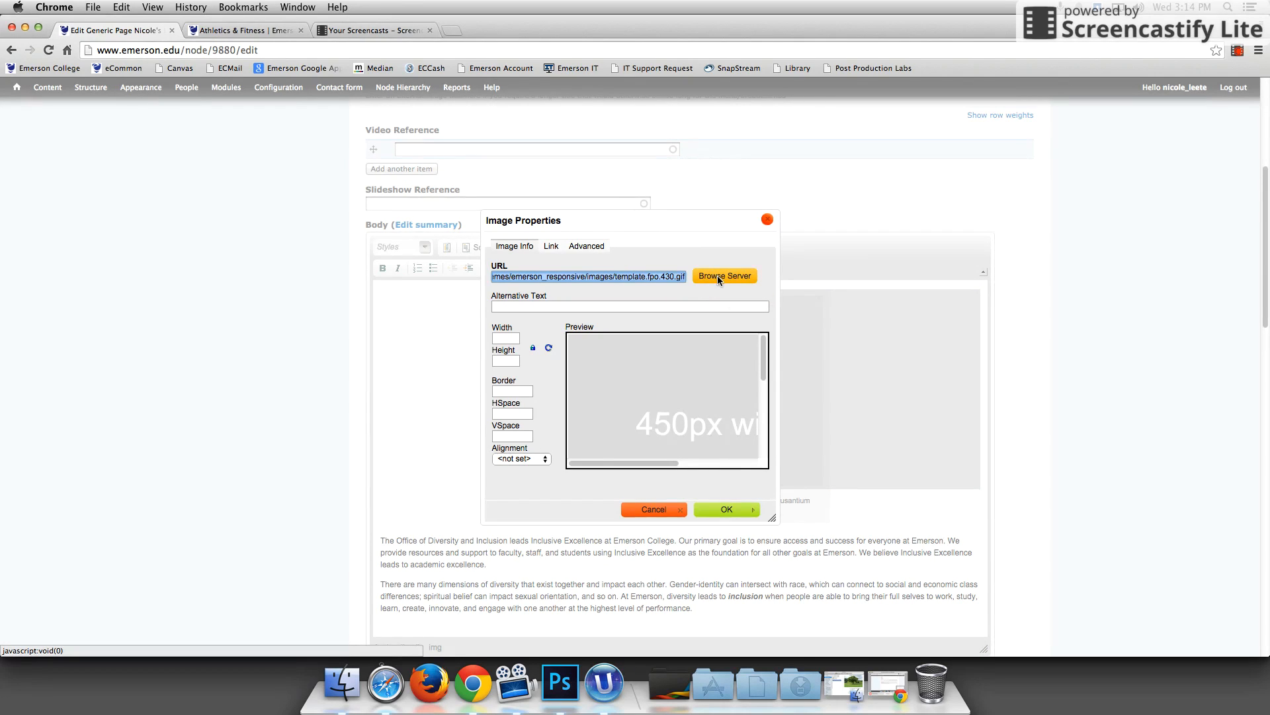
- Browse the server files into the GenericPhotos/AboutEmerson folder
{"action": "left_click", "coordinate": [724, 275]}
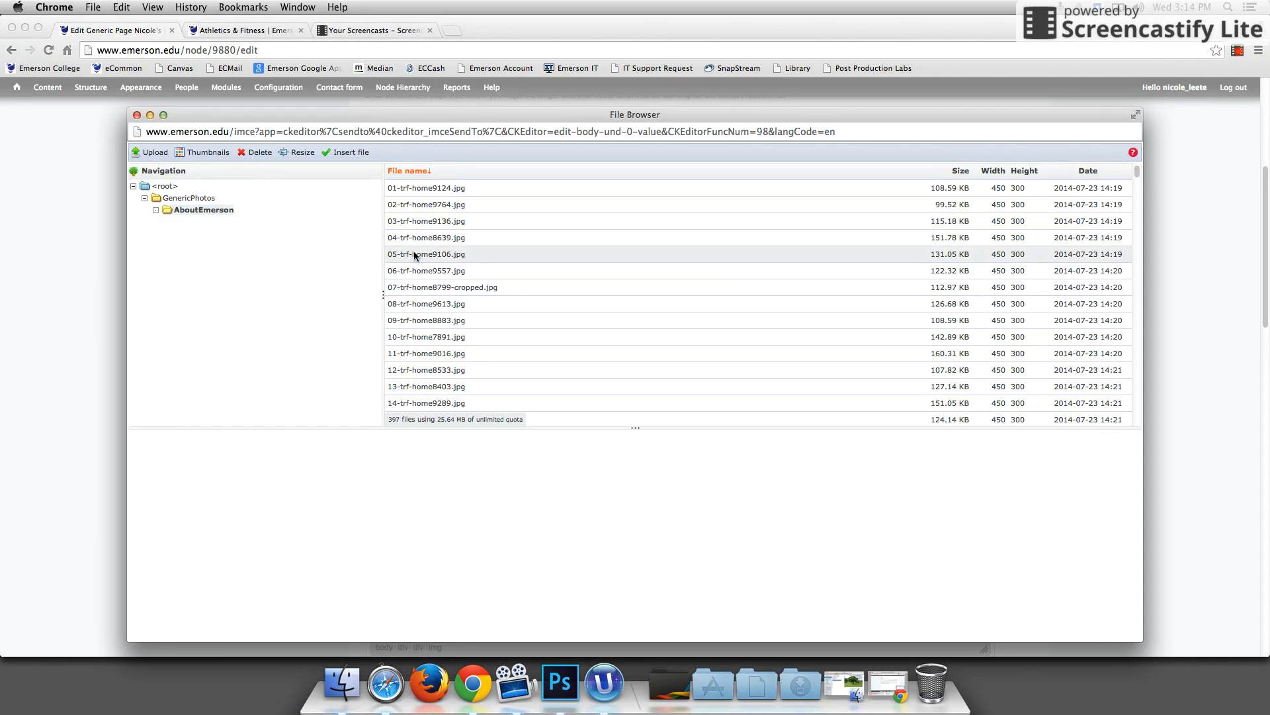
{"action": "mouse_move", "coordinate": [208, 249]}
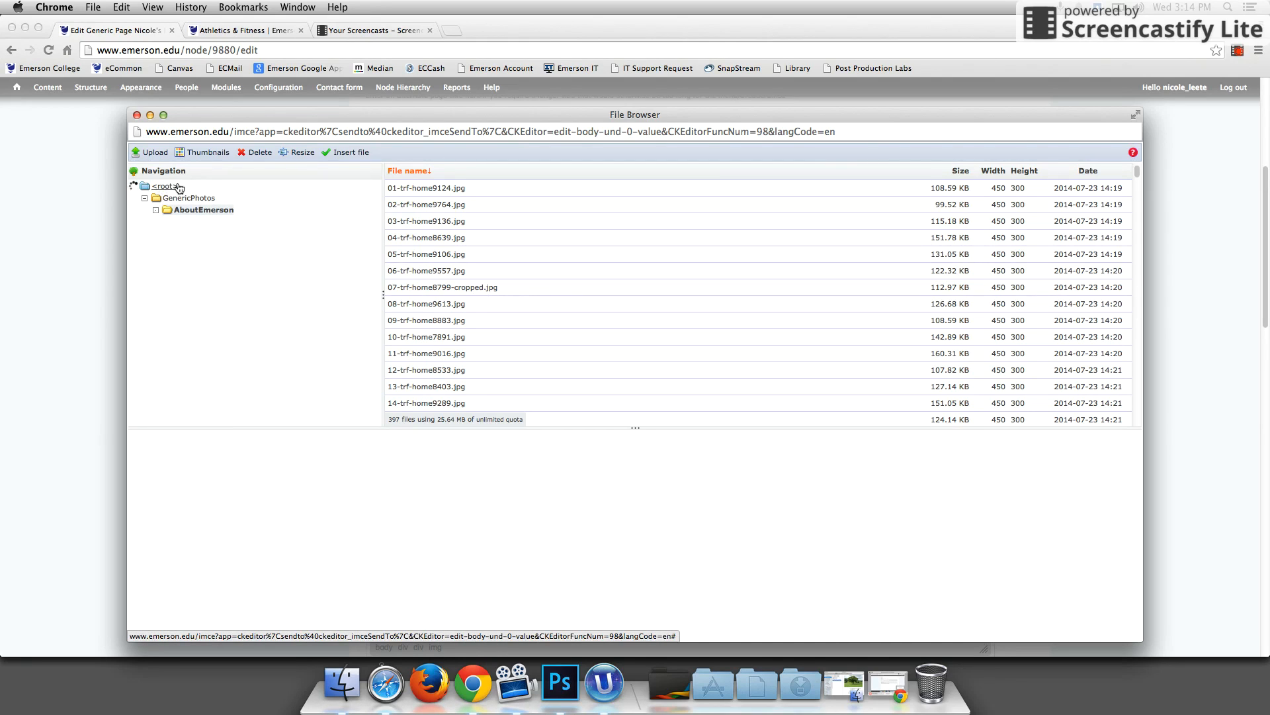
{"action": "left_click", "coordinate": [165, 187]}
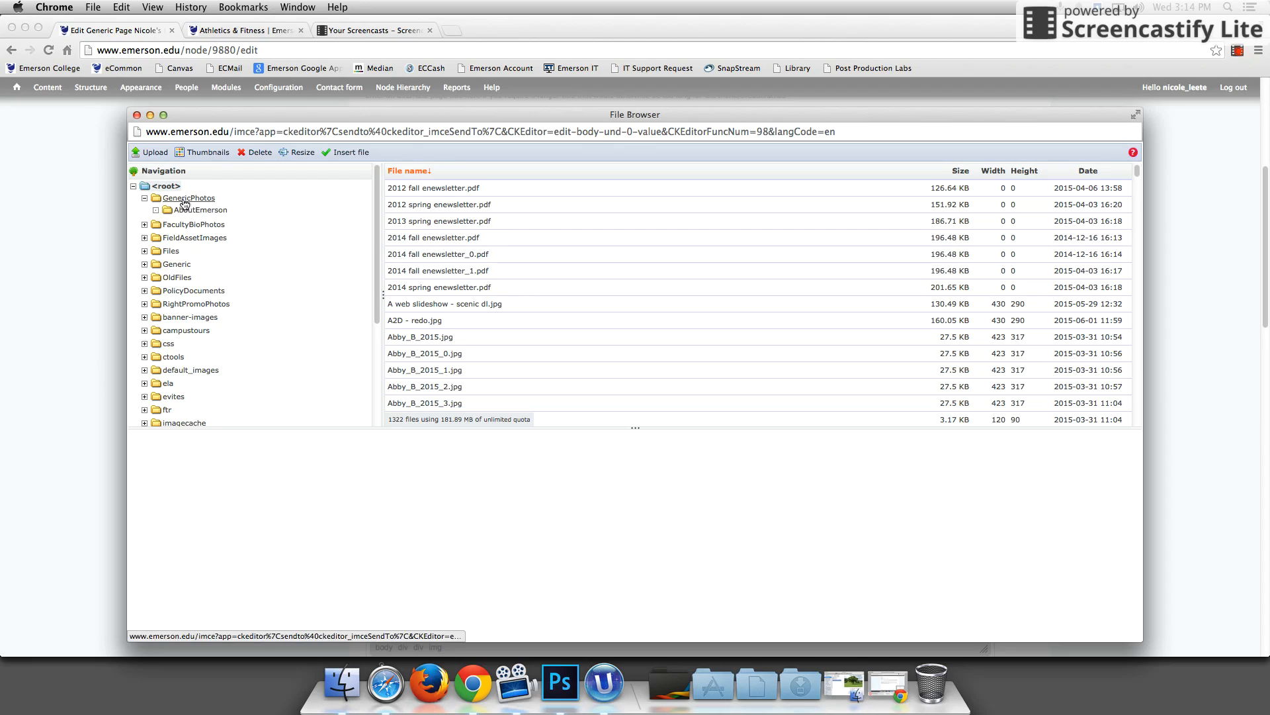
{"action": "left_click", "coordinate": [190, 197]}
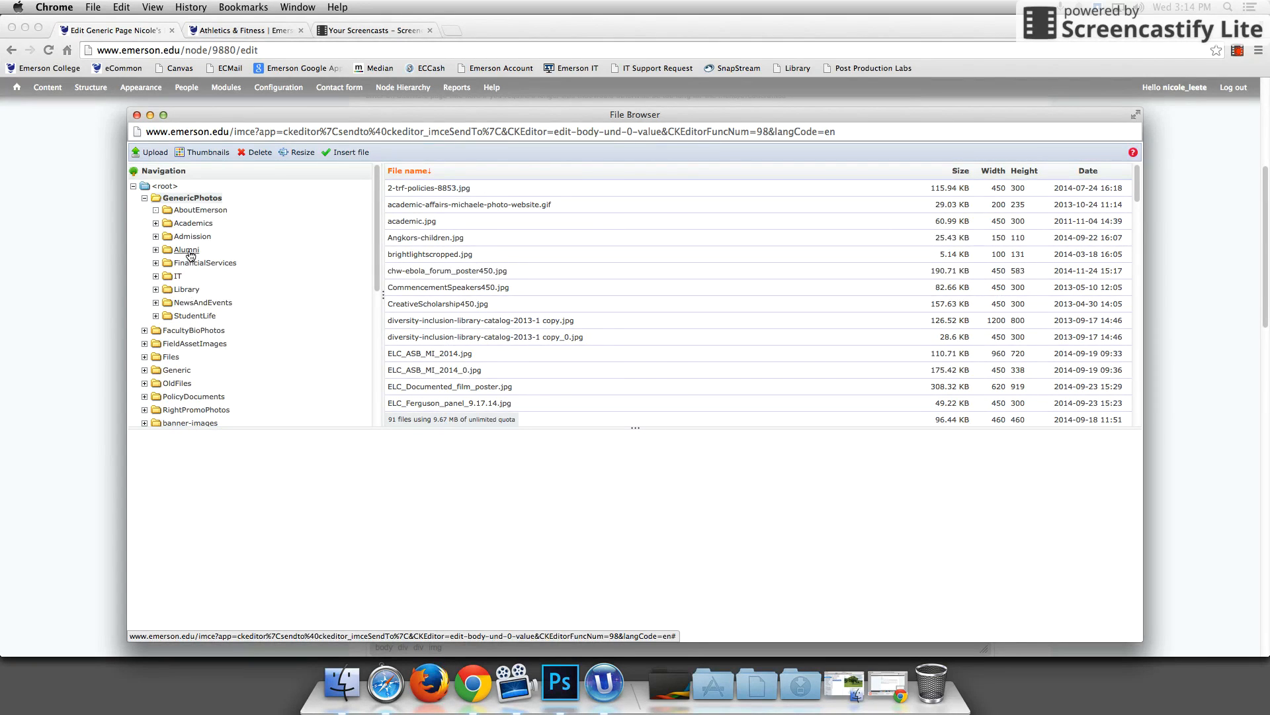
{"action": "mouse_move", "coordinate": [193, 222]}
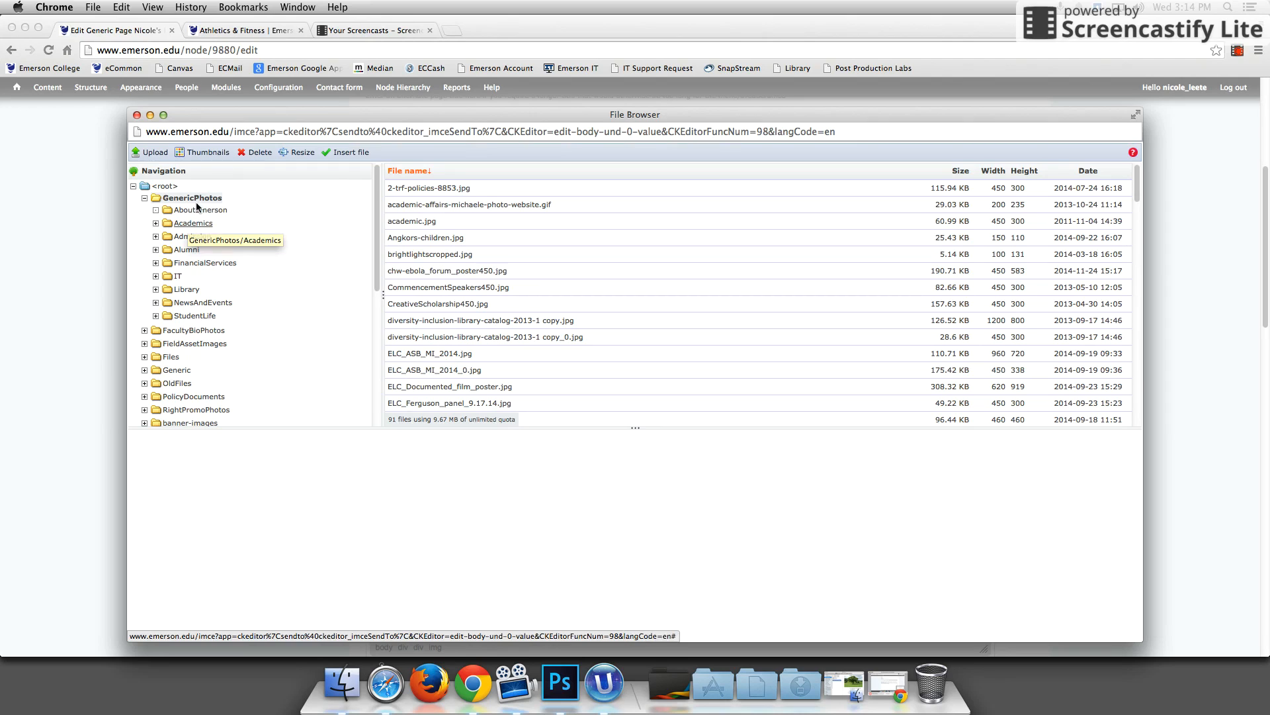
{"action": "left_click", "coordinate": [203, 211]}
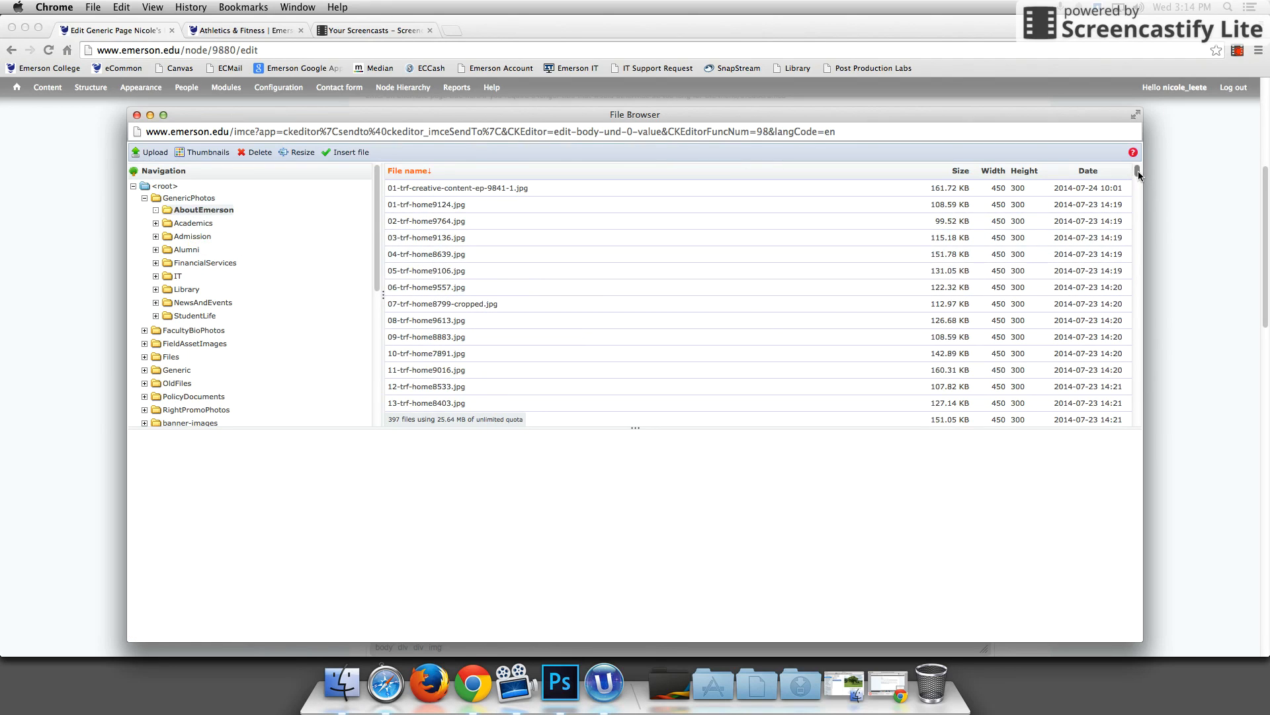
{"action": "scroll", "scroll_direction": "down", "scroll_amount": 3}
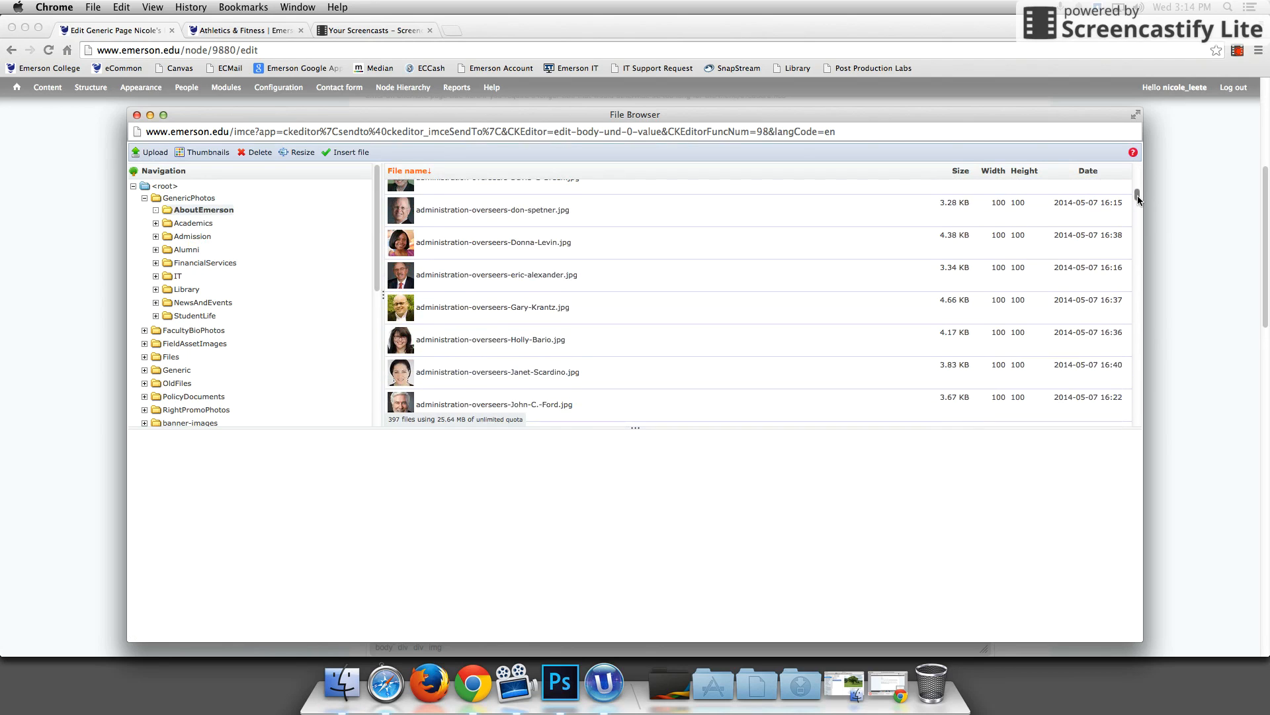
{"action": "scroll", "scroll_direction": "down", "scroll_amount": 3}
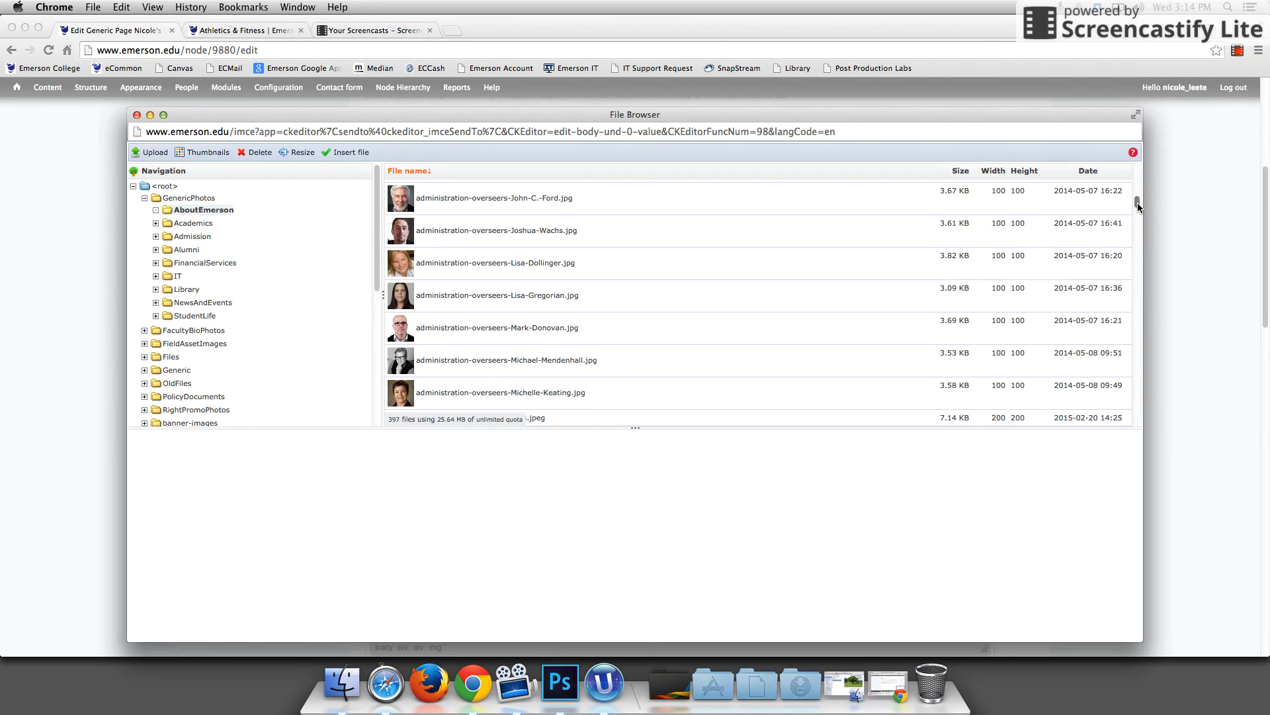
{"action": "scroll", "scroll_direction": "down", "scroll_amount": 3}
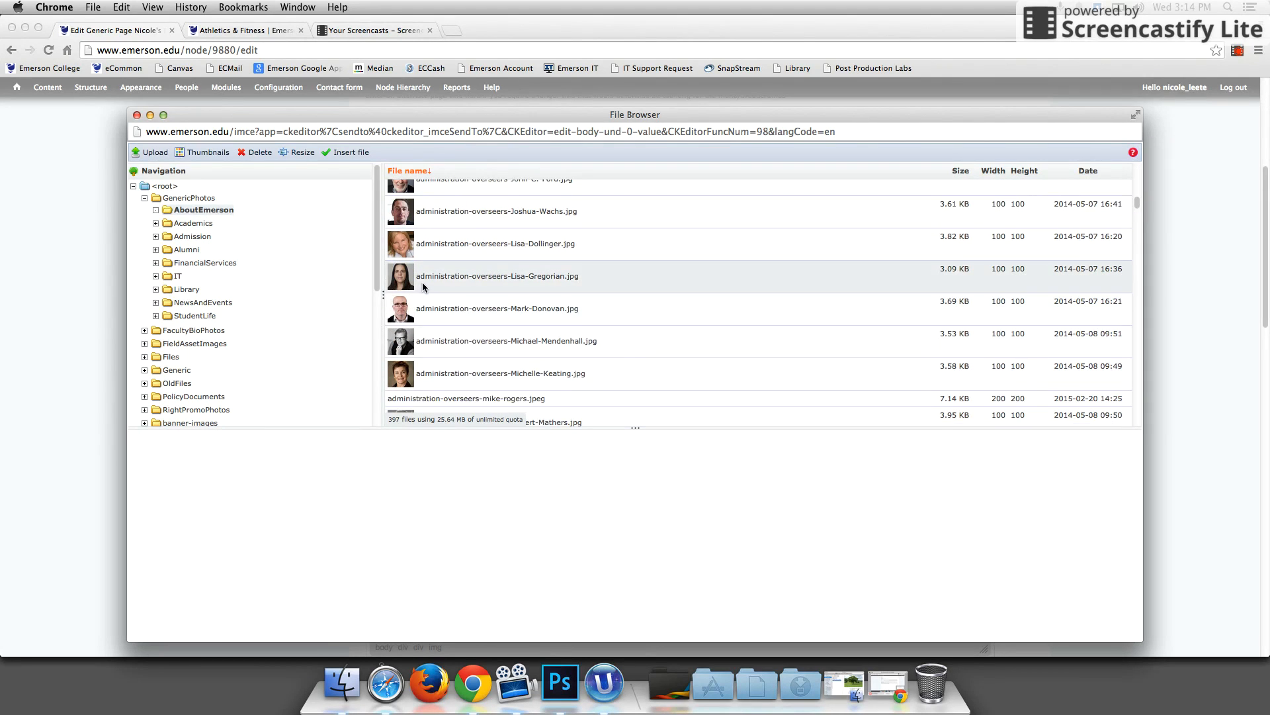
{"action": "mouse_move", "coordinate": [478, 281]}
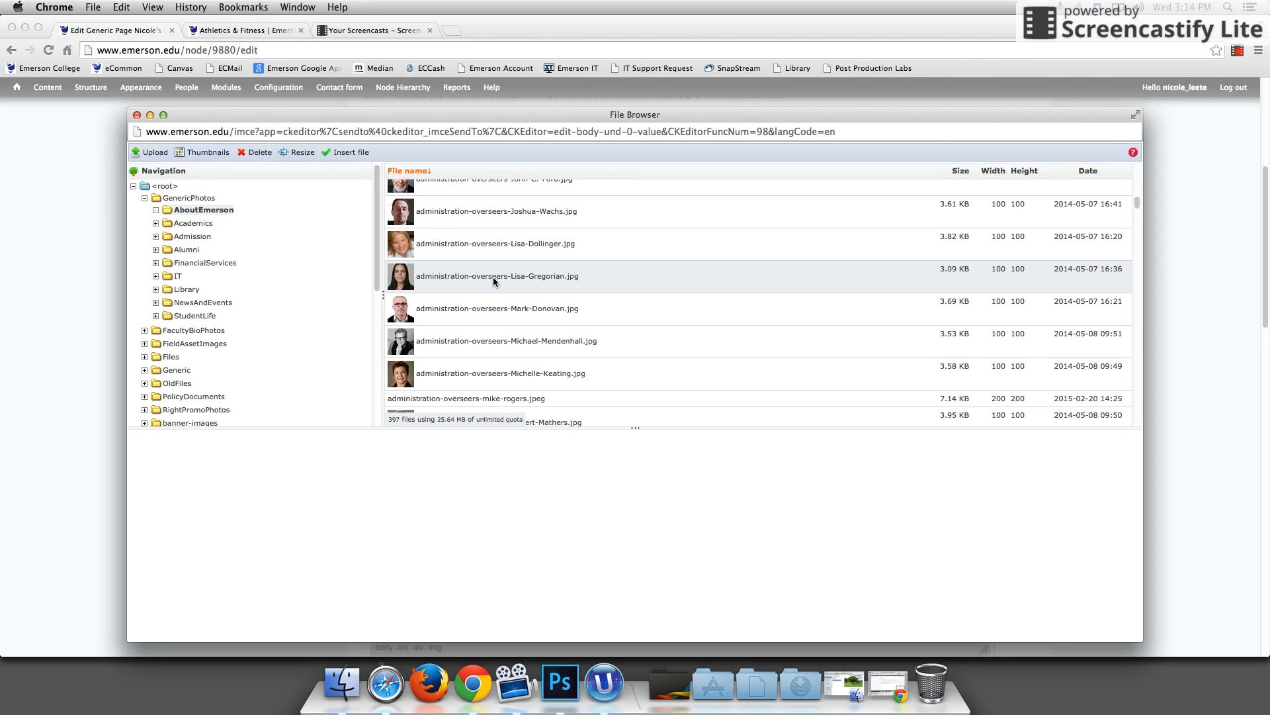
{"action": "mouse_move", "coordinate": [533, 280]}
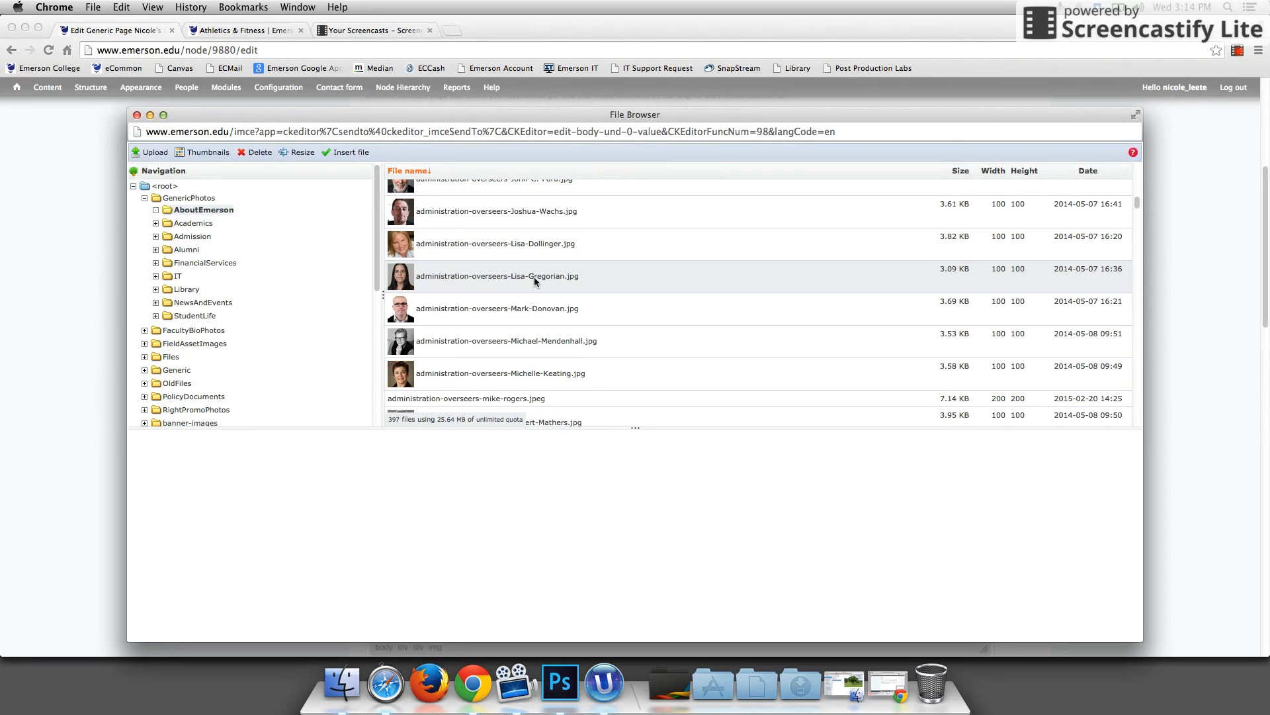
{"action": "mouse_move", "coordinate": [511, 280]}
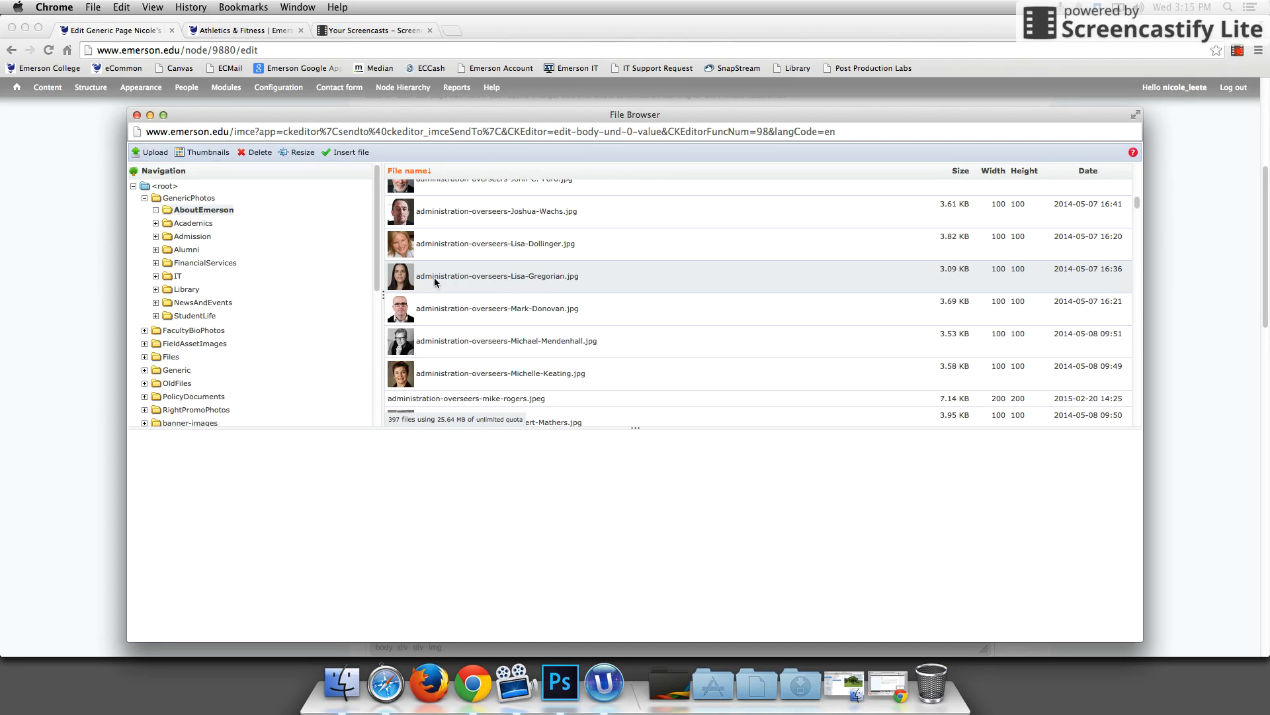
{"action": "left_click", "coordinate": [498, 275]}
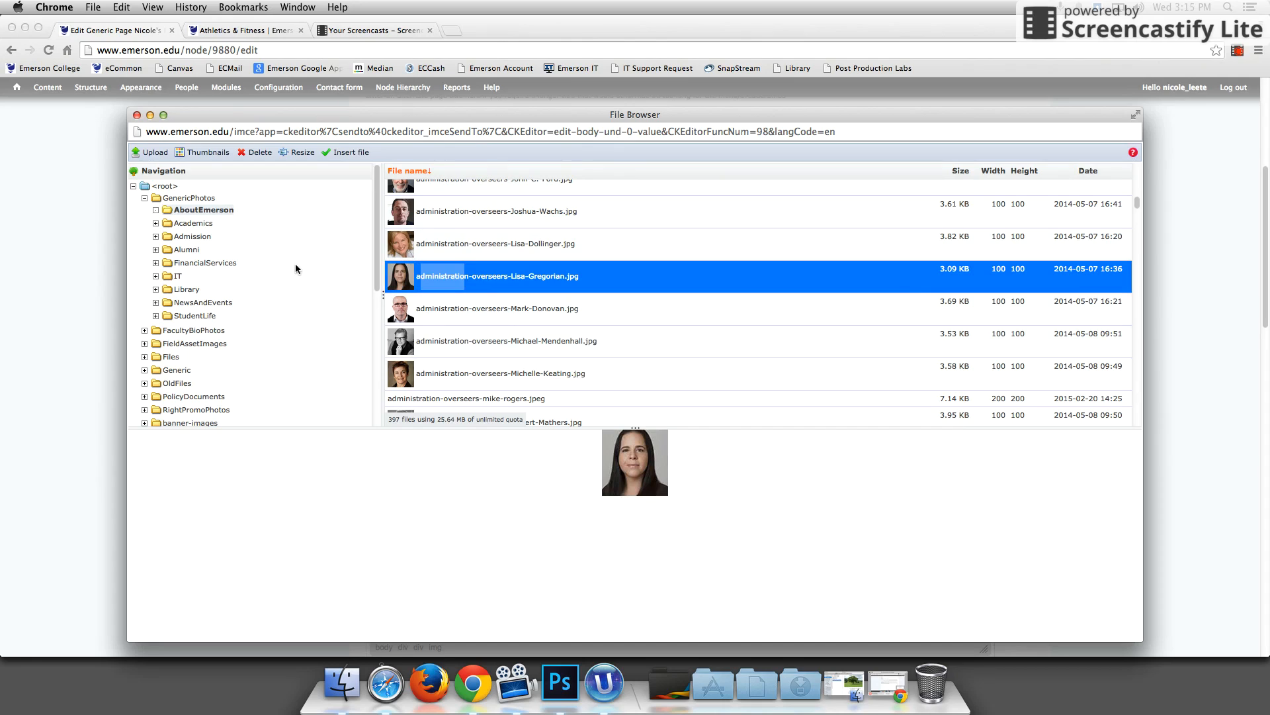
{"action": "mouse_move", "coordinate": [155, 153]}
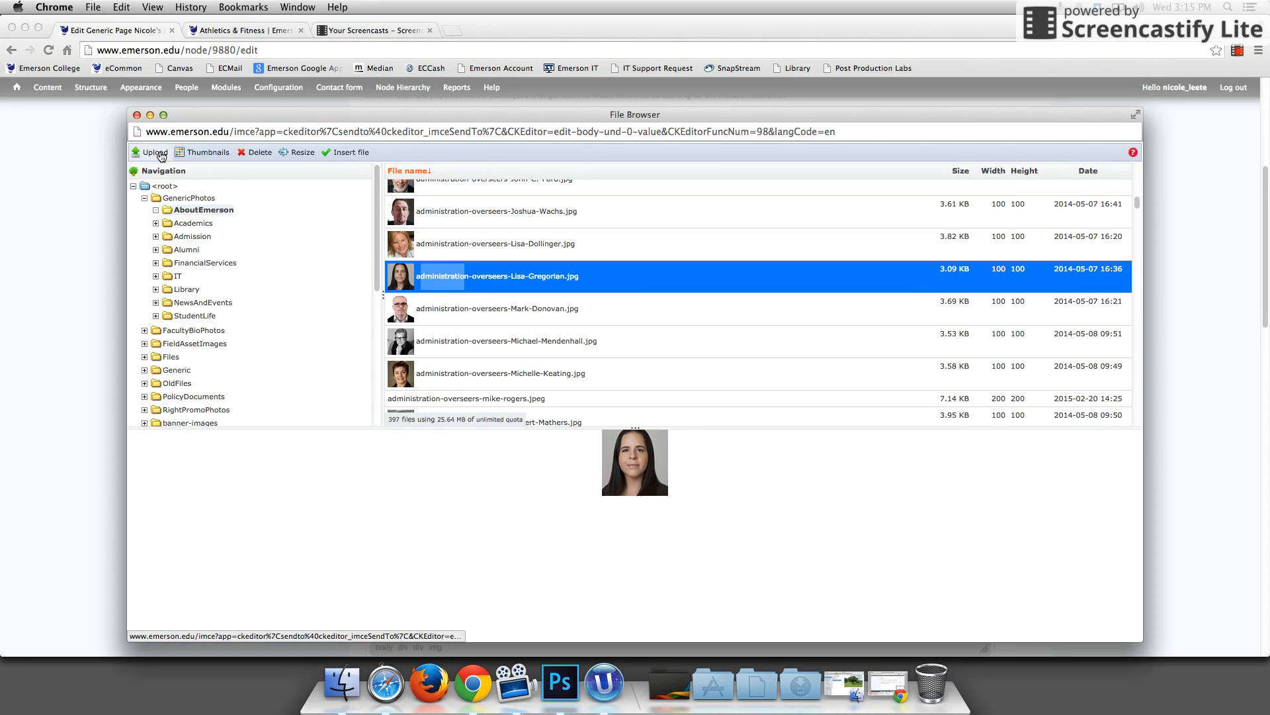
{"action": "mouse_move", "coordinate": [155, 152]}
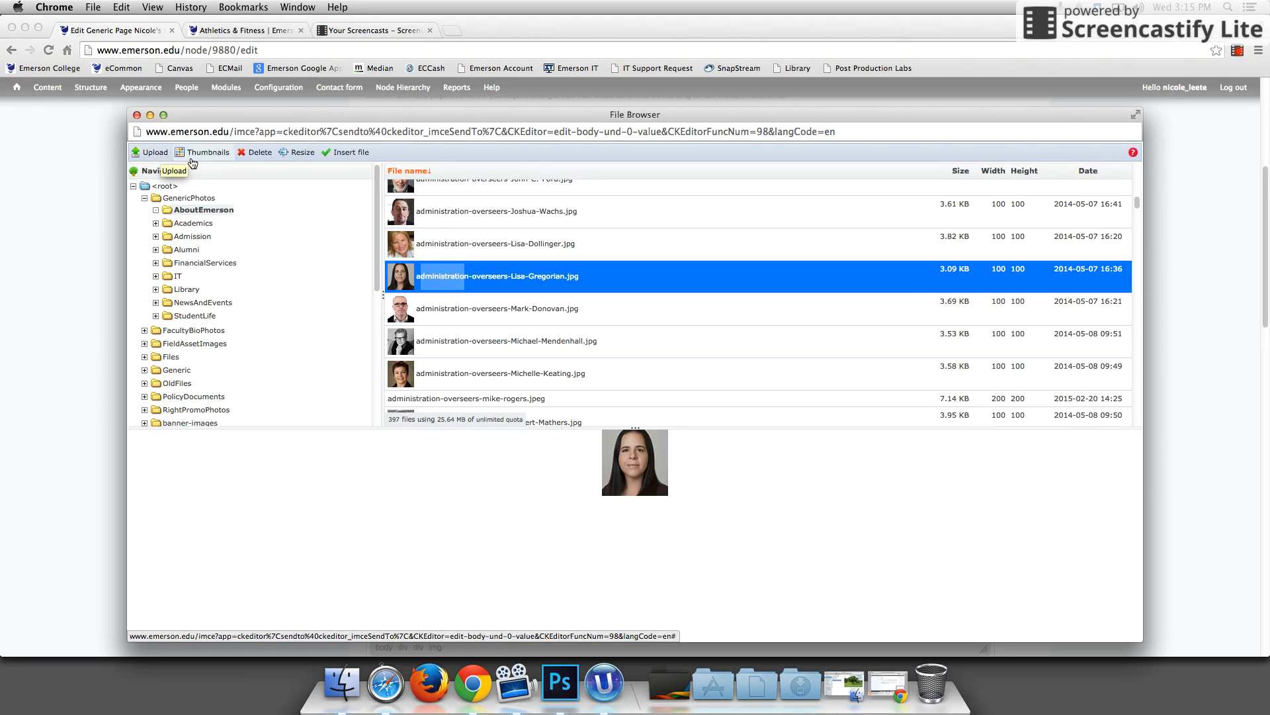
- Upload web-services-tree-sample.jpg from the Desktop into the server's photo folder
{"action": "left_click", "coordinate": [153, 152]}
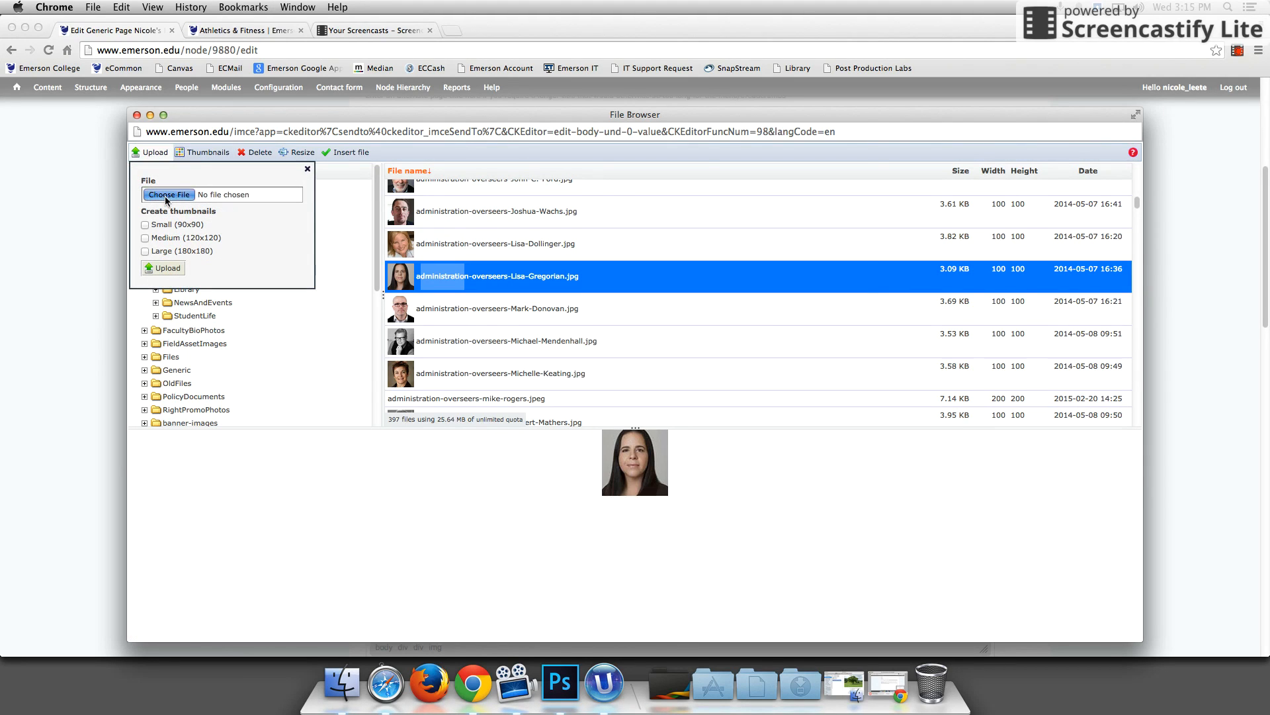
{"action": "left_click", "coordinate": [168, 195]}
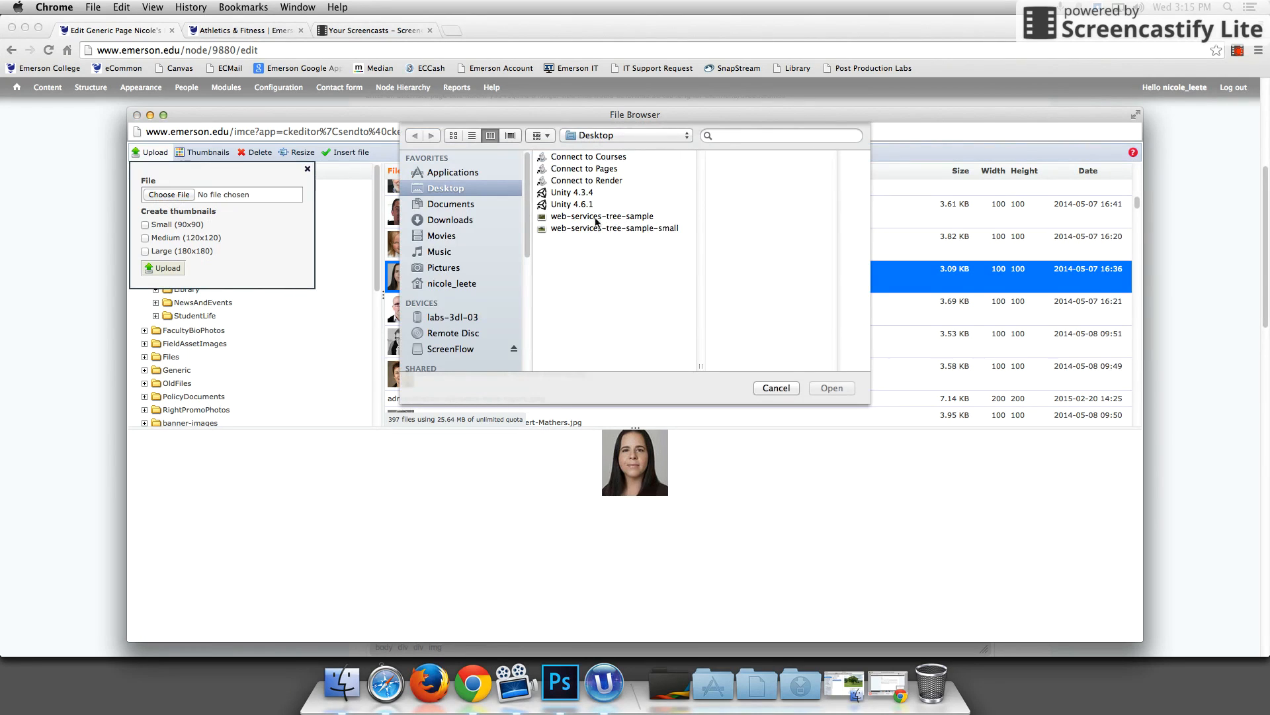
{"action": "mouse_move", "coordinate": [638, 228]}
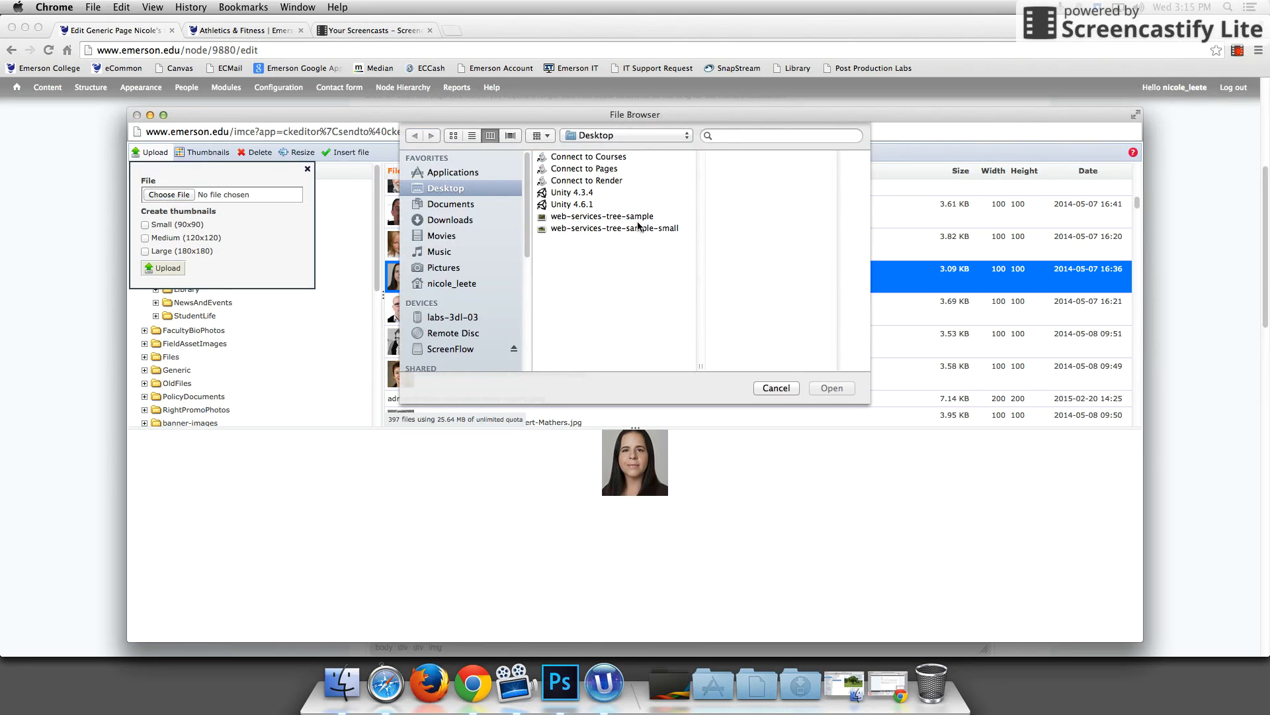
{"action": "mouse_move", "coordinate": [618, 221]}
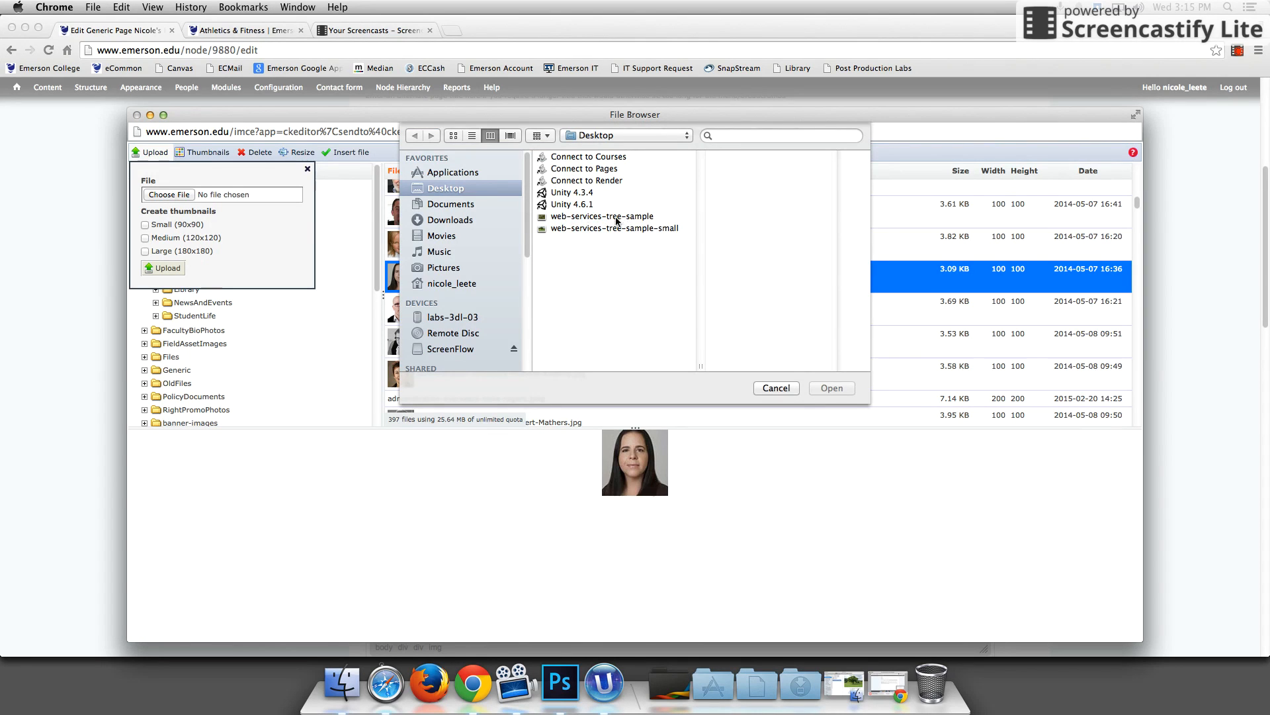
{"action": "left_click", "coordinate": [602, 216]}
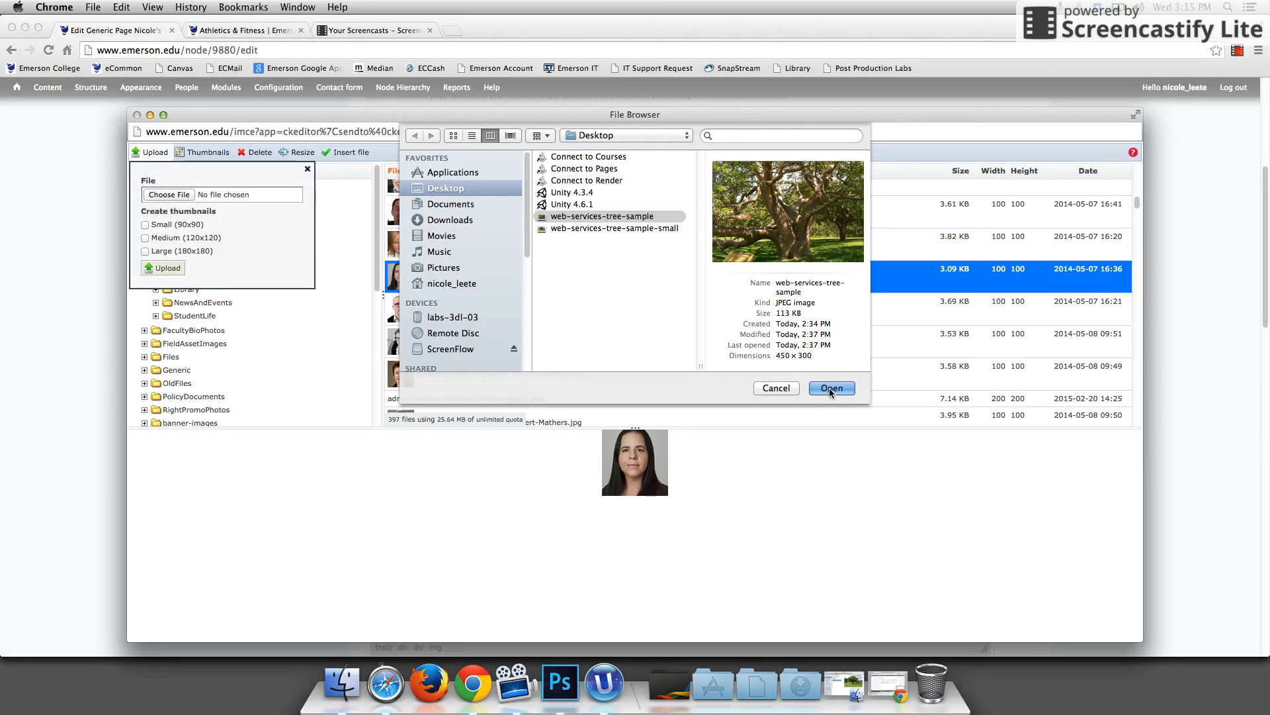
{"action": "left_click", "coordinate": [831, 388]}
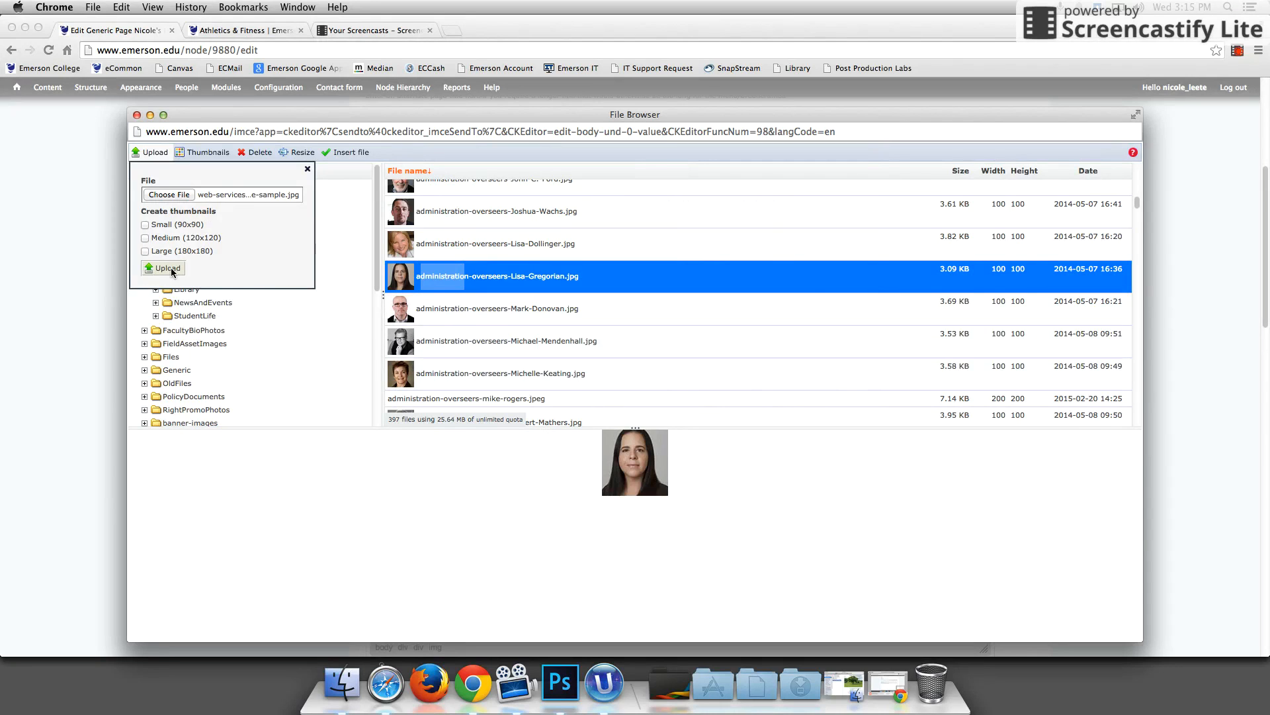
{"action": "left_click", "coordinate": [162, 267]}
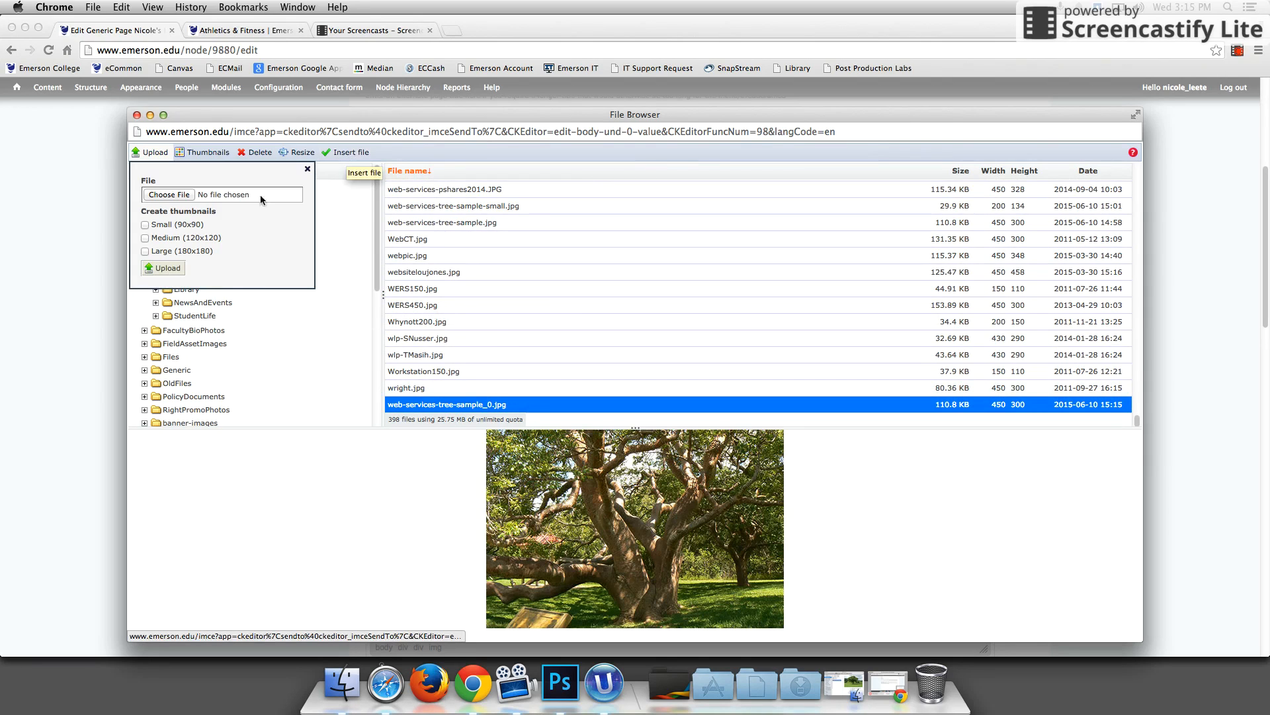
{"action": "mouse_move", "coordinate": [193, 216]}
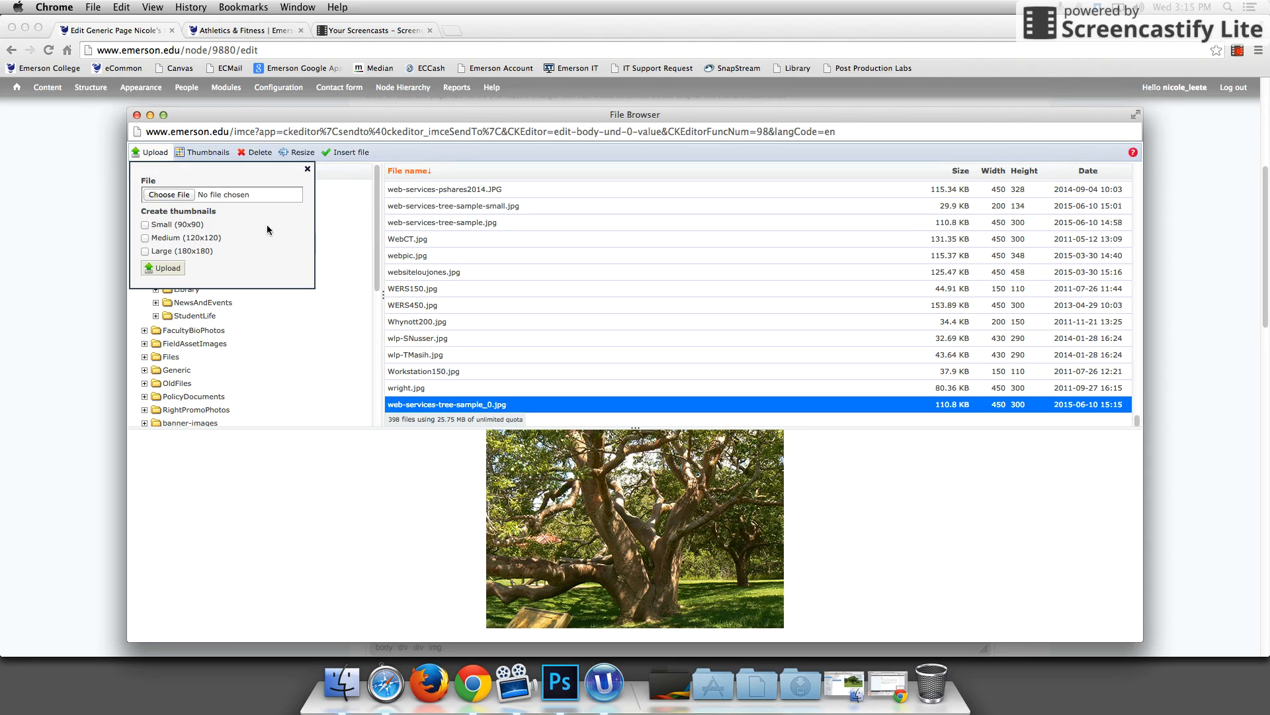
- Insert the uploaded tree photo into Image Properties at 450×300
{"action": "left_click", "coordinate": [350, 151]}
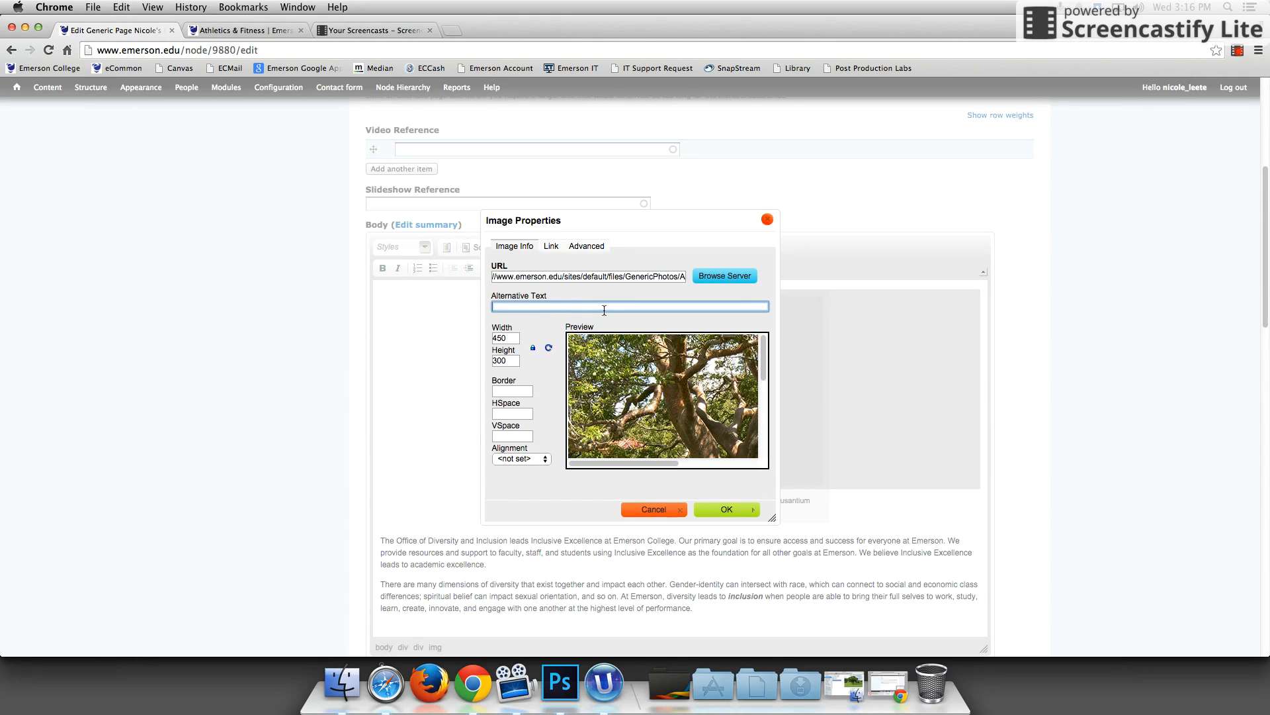
- Set alternative text 'Tree', review link settings, and place the photo in the body
{"action": "type", "text": "Tree"}
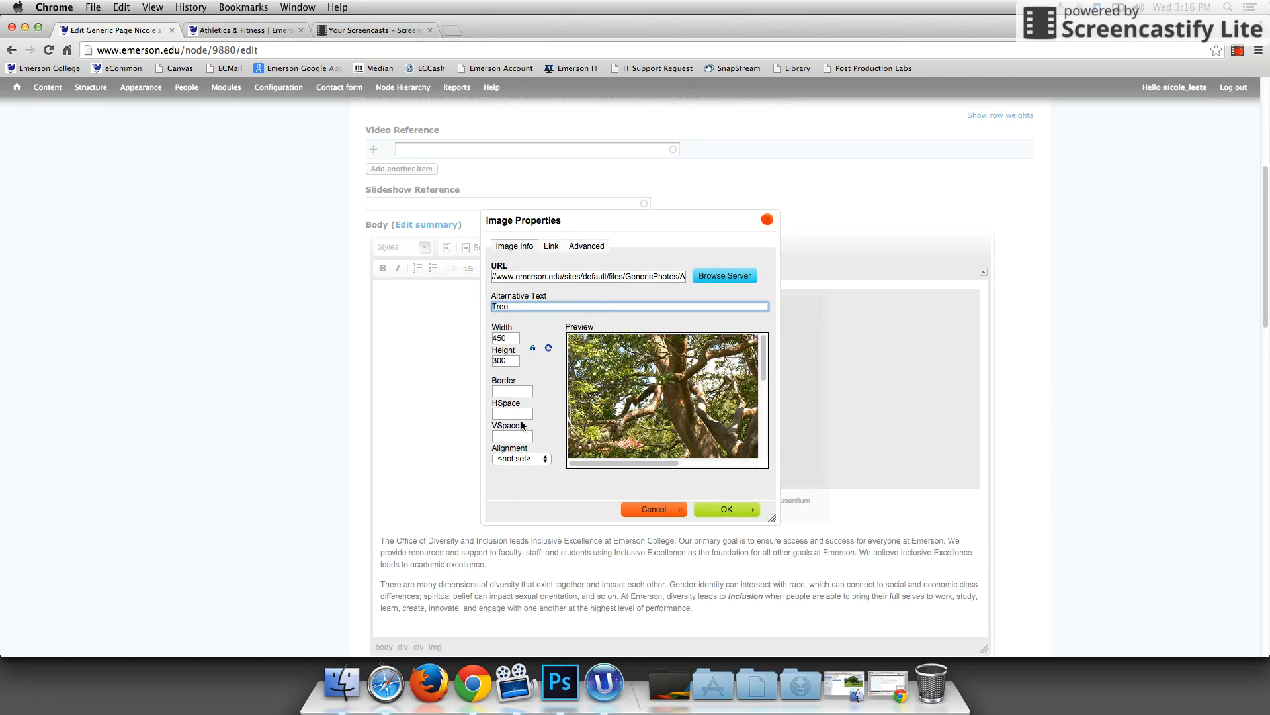
{"action": "mouse_move", "coordinate": [538, 385]}
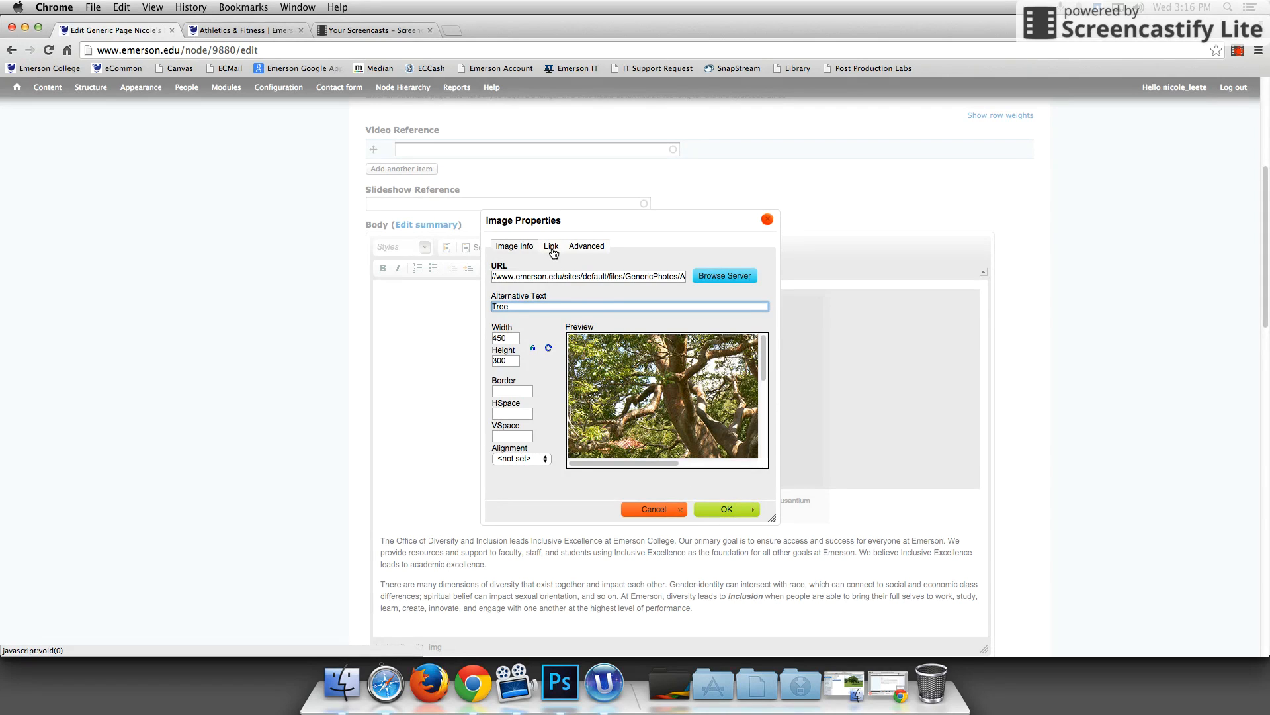
{"action": "left_click", "coordinate": [551, 247]}
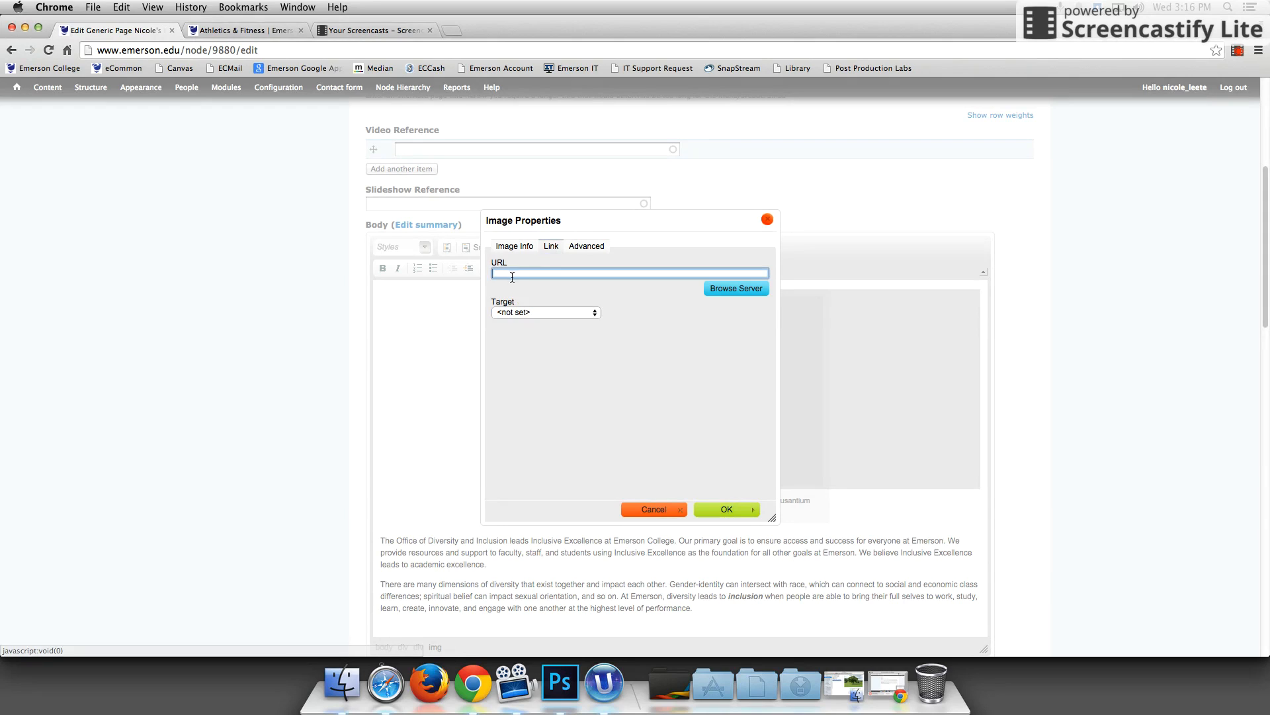
{"action": "left_click", "coordinate": [515, 247]}
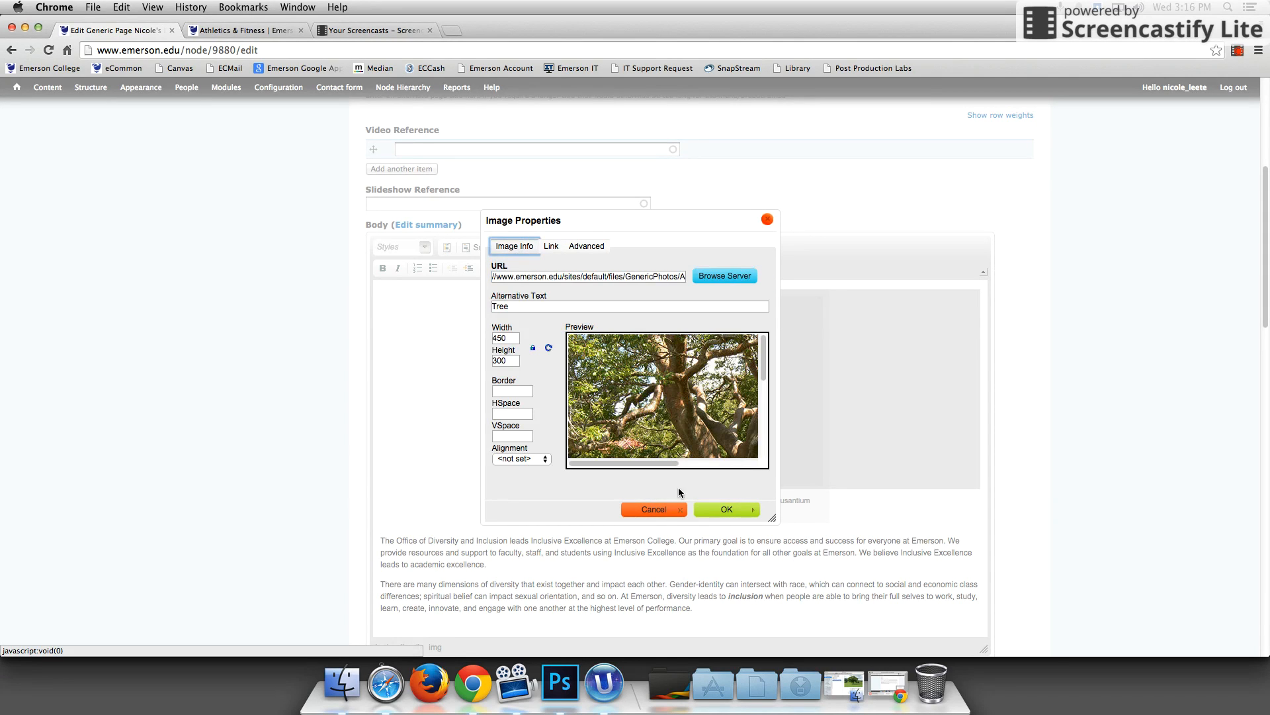
{"action": "left_click", "coordinate": [725, 508]}
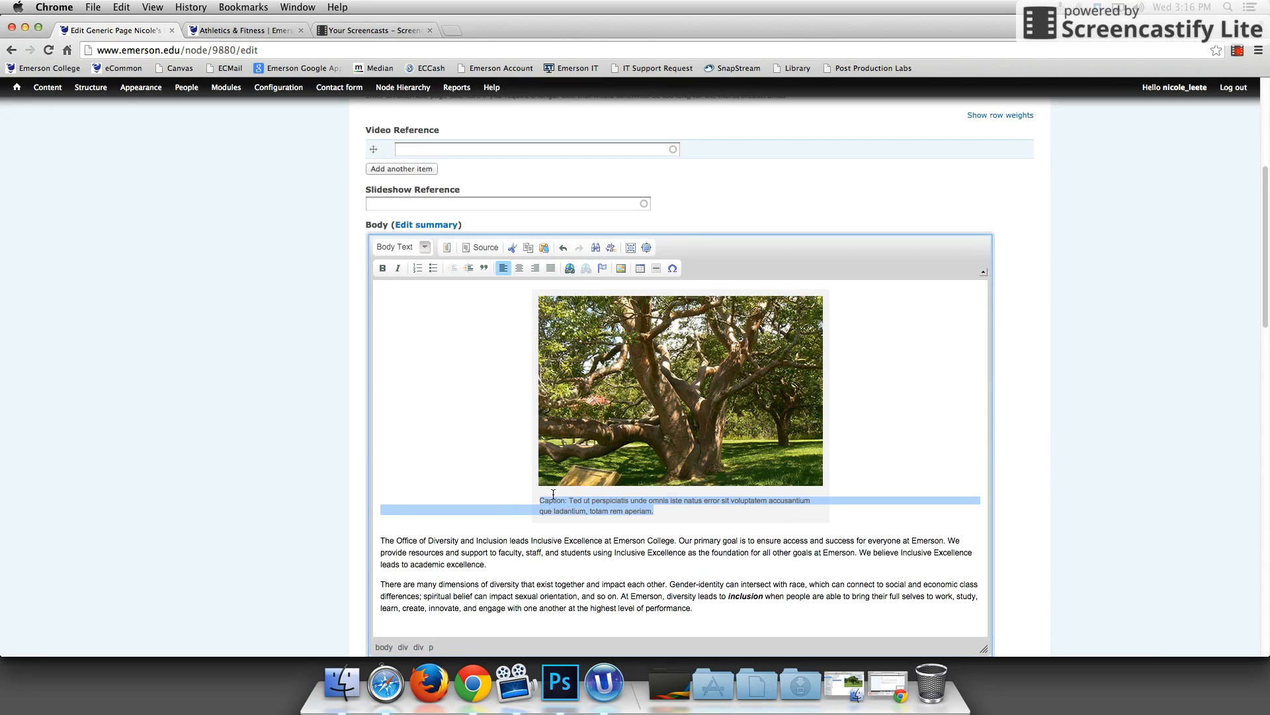
- Replace the placeholder caption with 'Tree in Spring' and reopen Content Templates
{"action": "type", "text": "Tree in"}
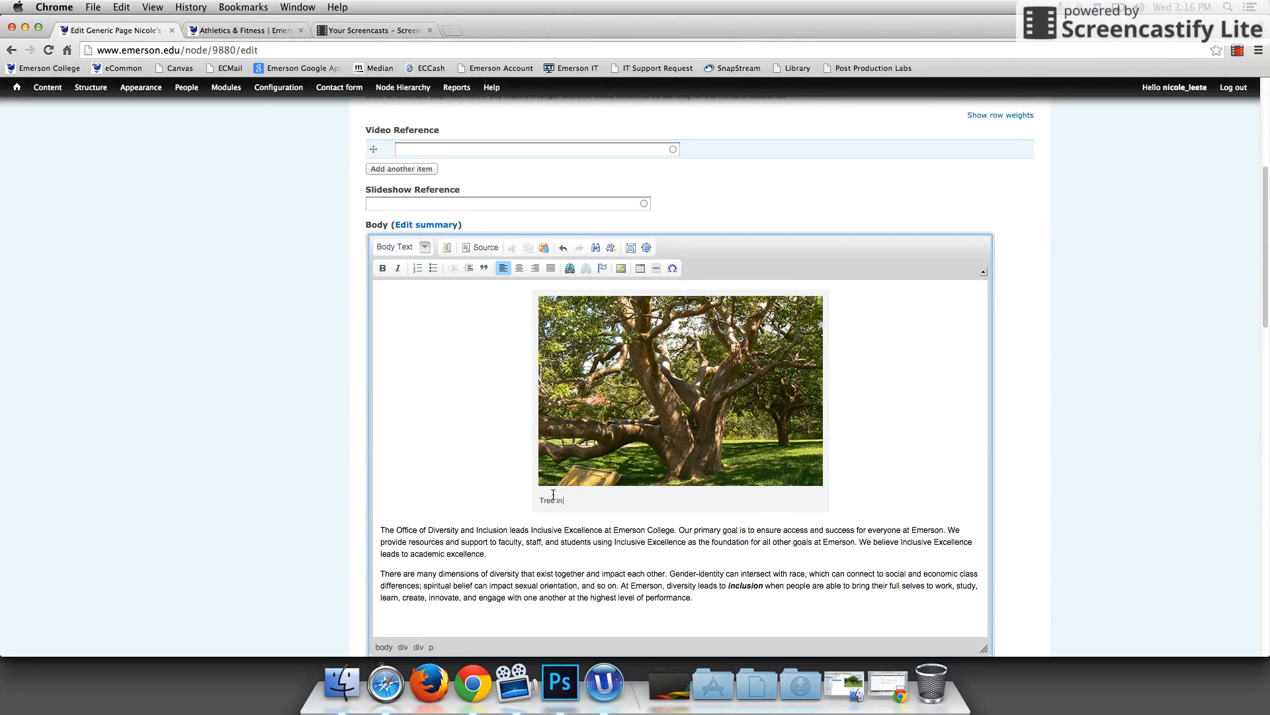
{"action": "type", "text": "Spring"}
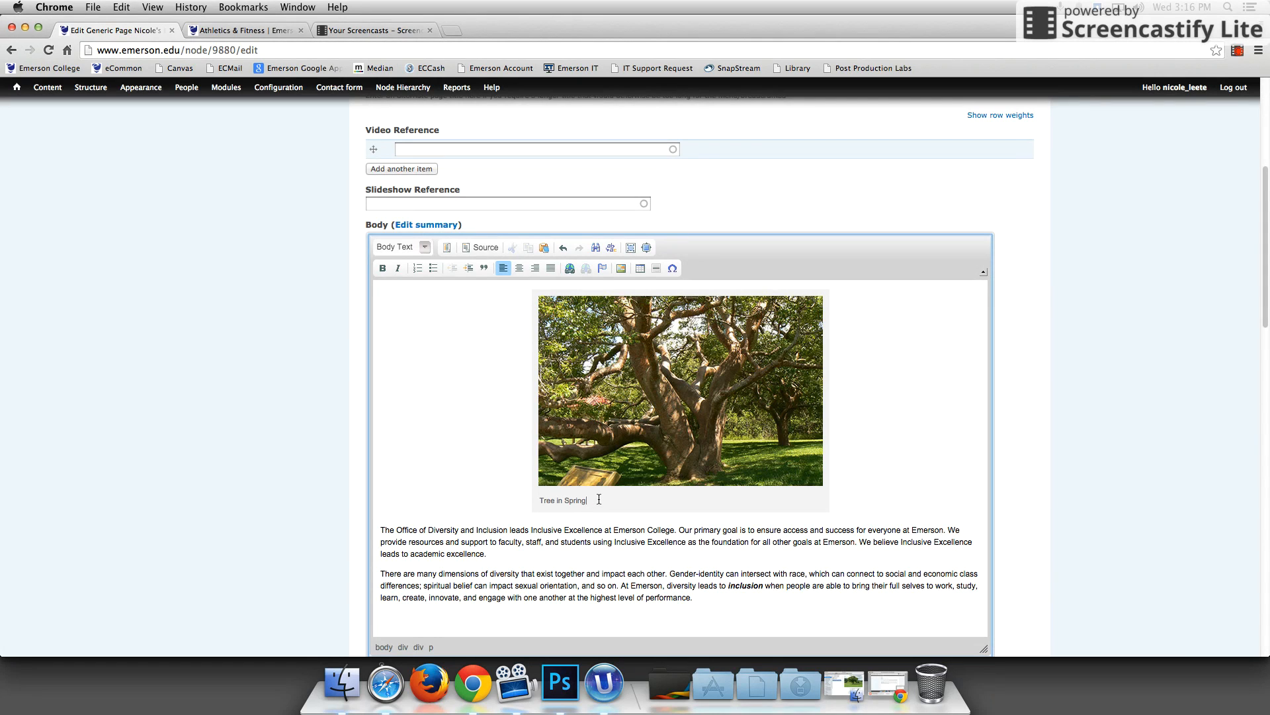
{"action": "mouse_move", "coordinate": [640, 476]}
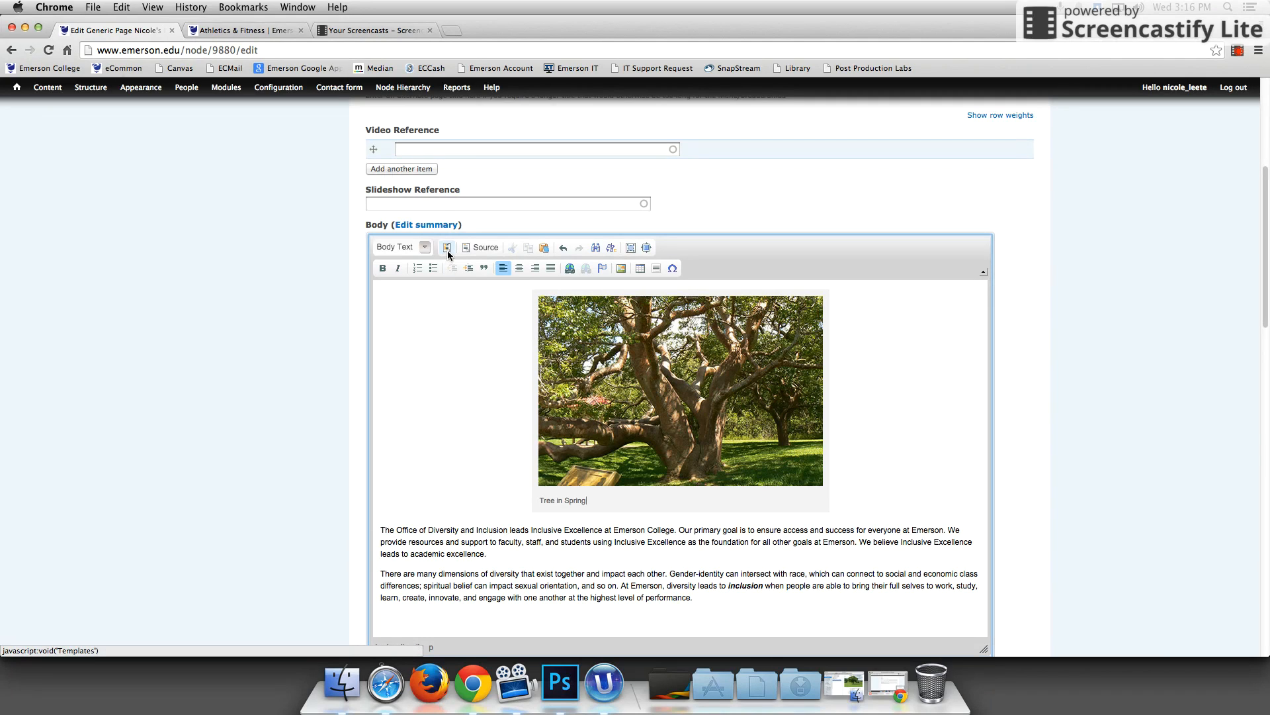
{"action": "left_click", "coordinate": [446, 248]}
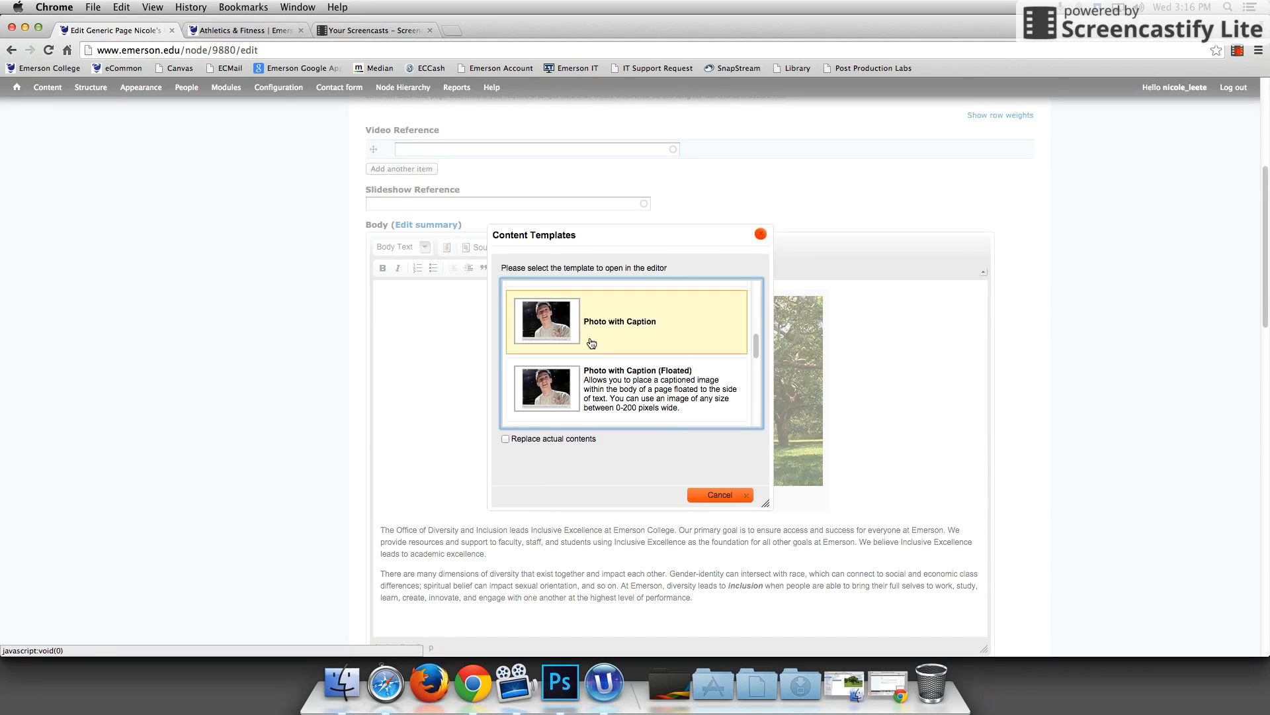
{"action": "left_click", "coordinate": [633, 389]}
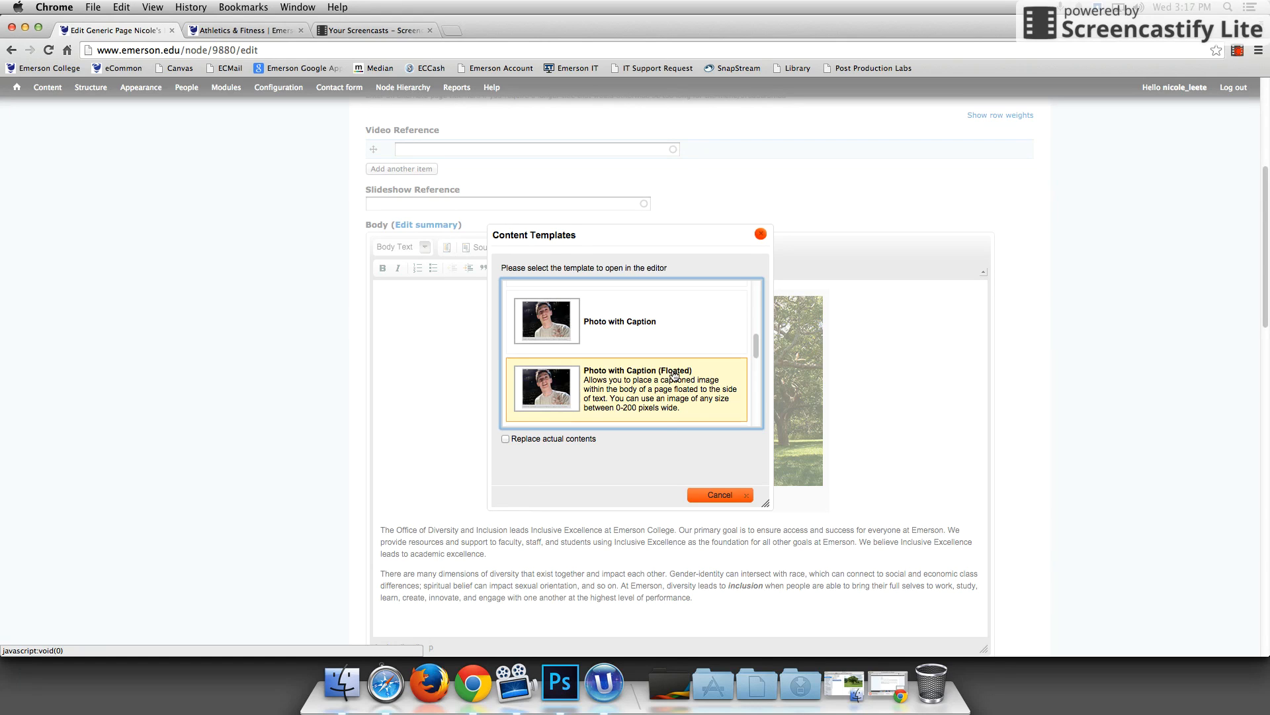